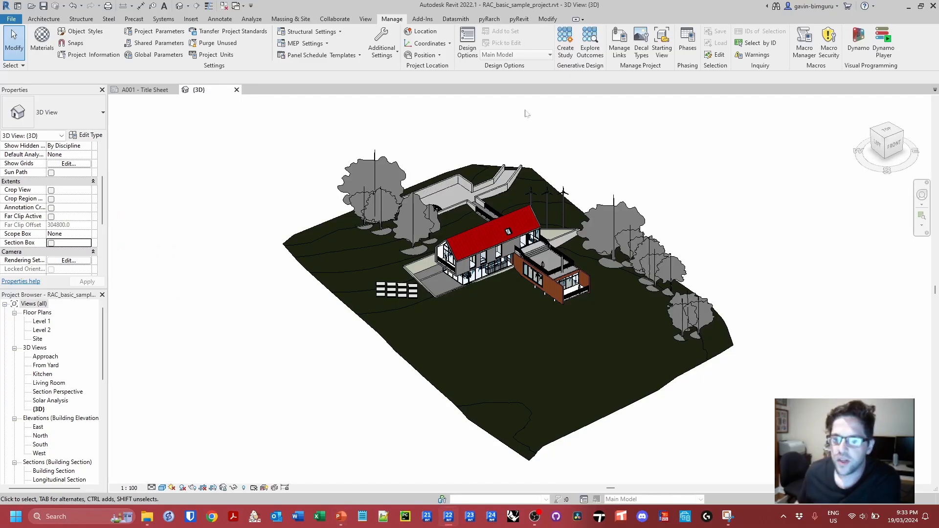
pyautogui.moveTo(610, 142)
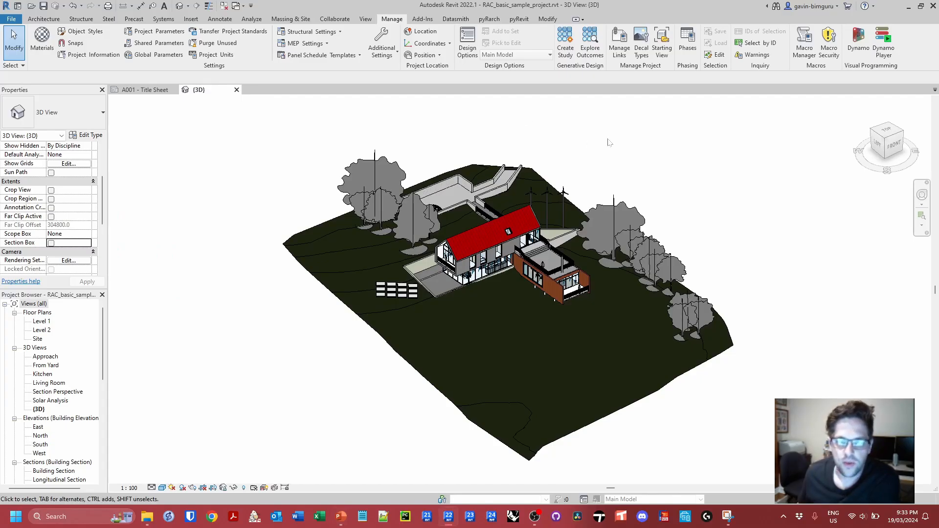
pyautogui.moveTo(237, 366)
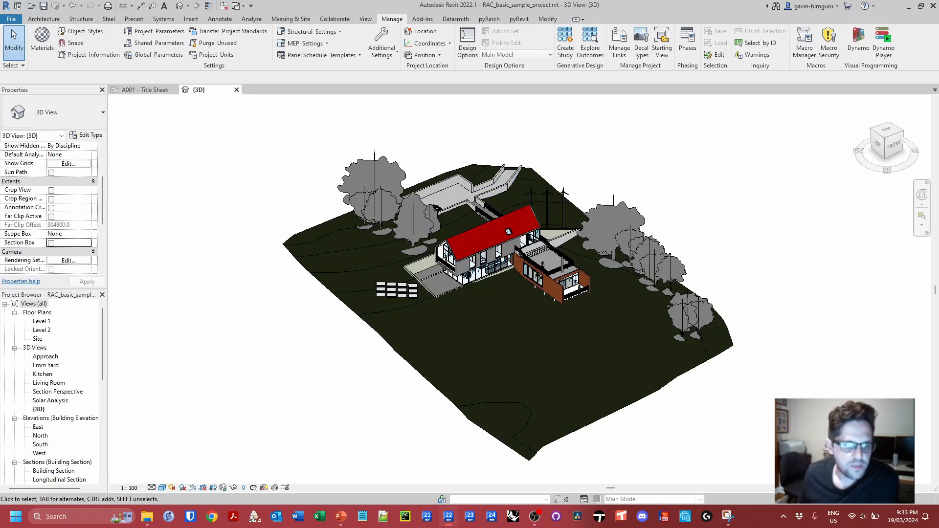
# Open Sun Settings from the Sun Path menu and bring up the Boston, MA project location
pyautogui.click(182, 488)
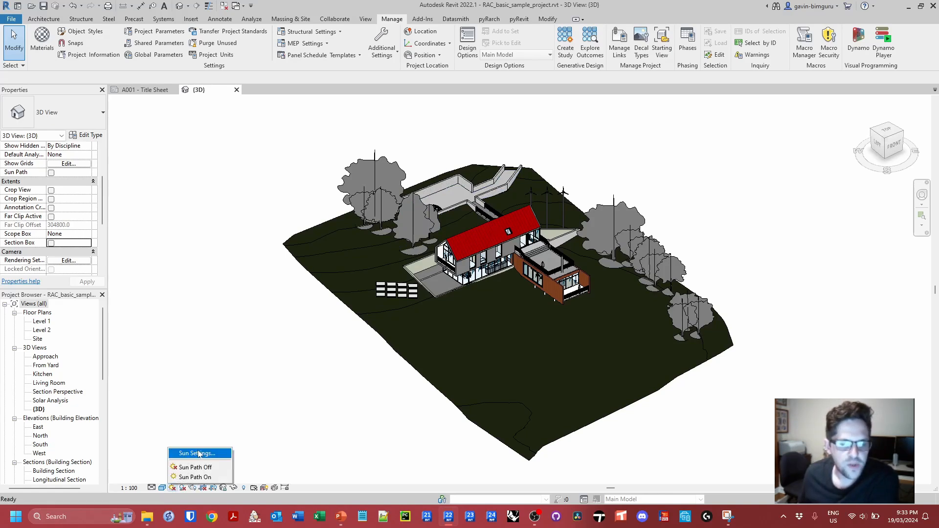
pyautogui.click(195, 453)
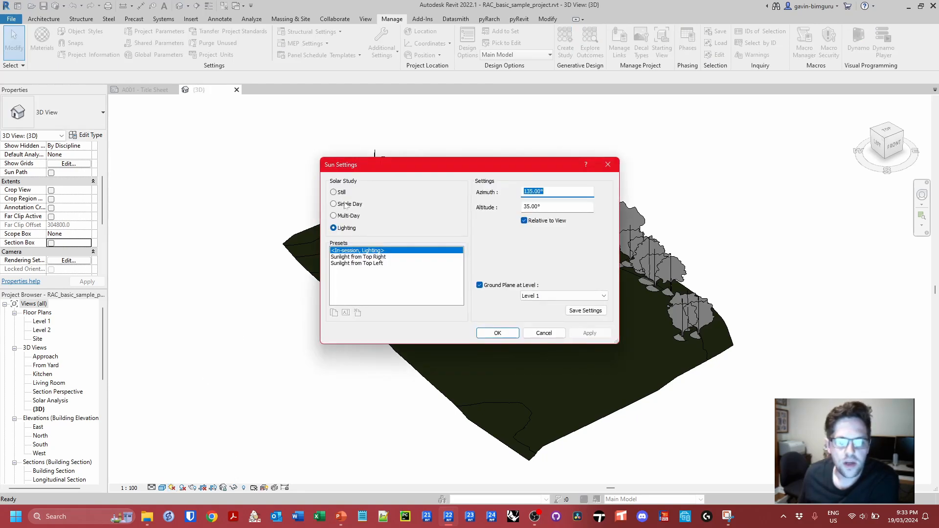
pyautogui.click(333, 192)
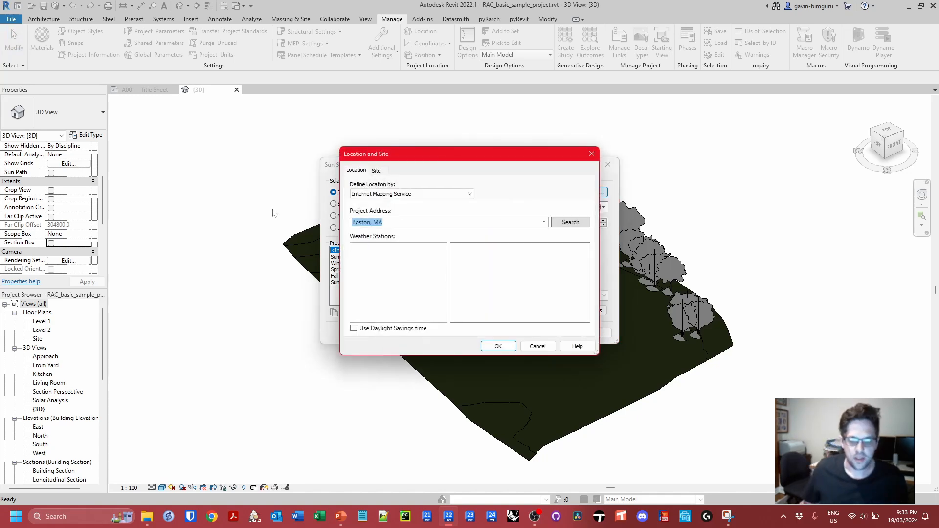
# Search for Adelaide, South Australia and confirm Adelaide, SA as the project location
pyautogui.write('sydn')
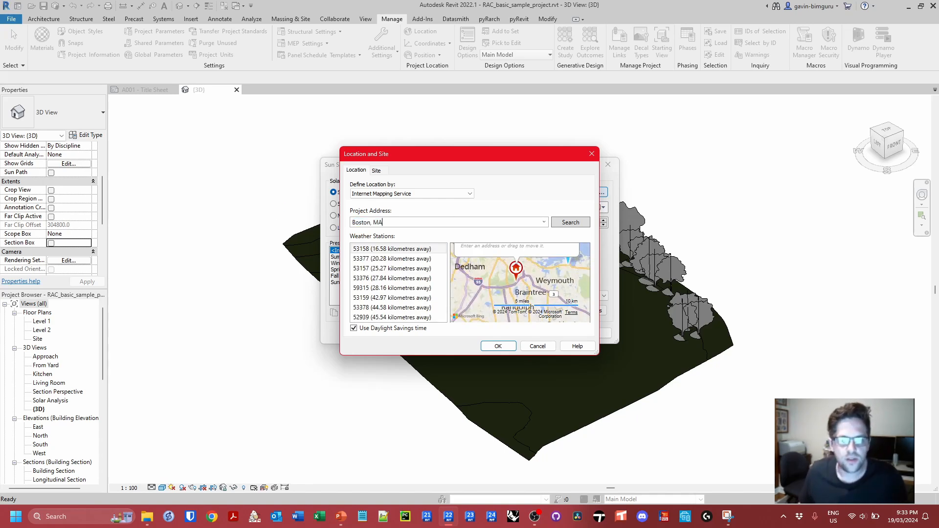
pyautogui.write('adleiade, a')
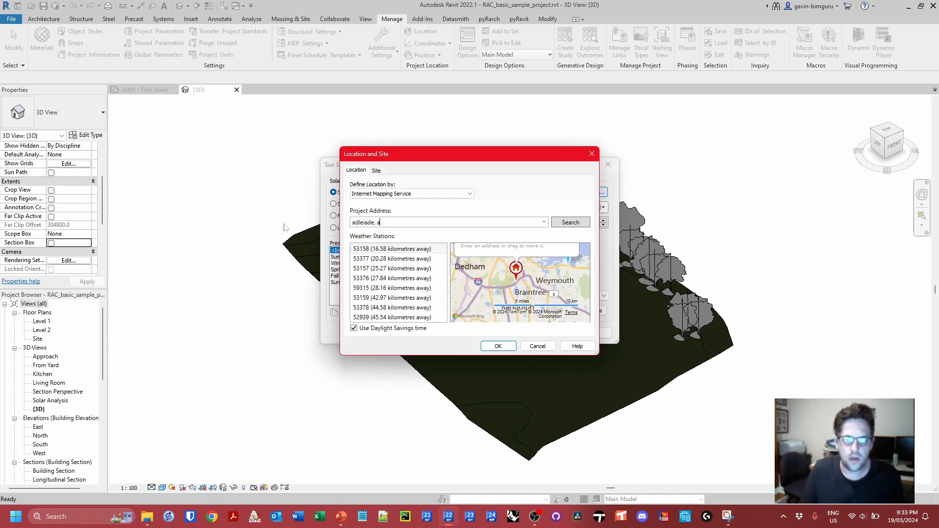
pyautogui.write('ustralia')
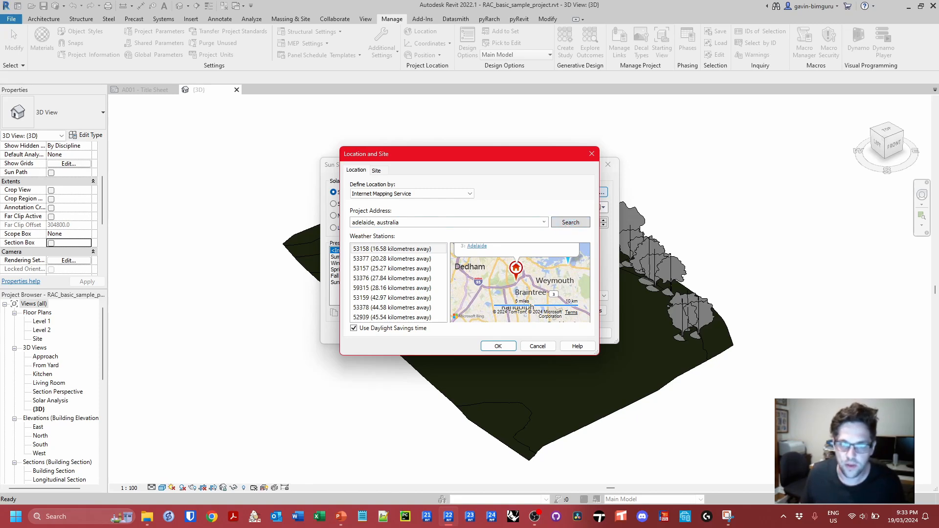
pyautogui.click(543, 222)
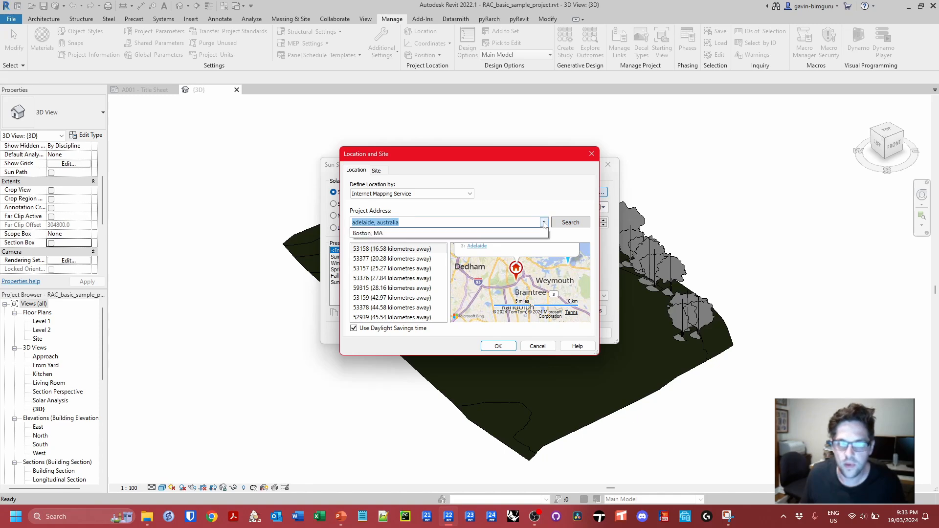
pyautogui.write('Ad')
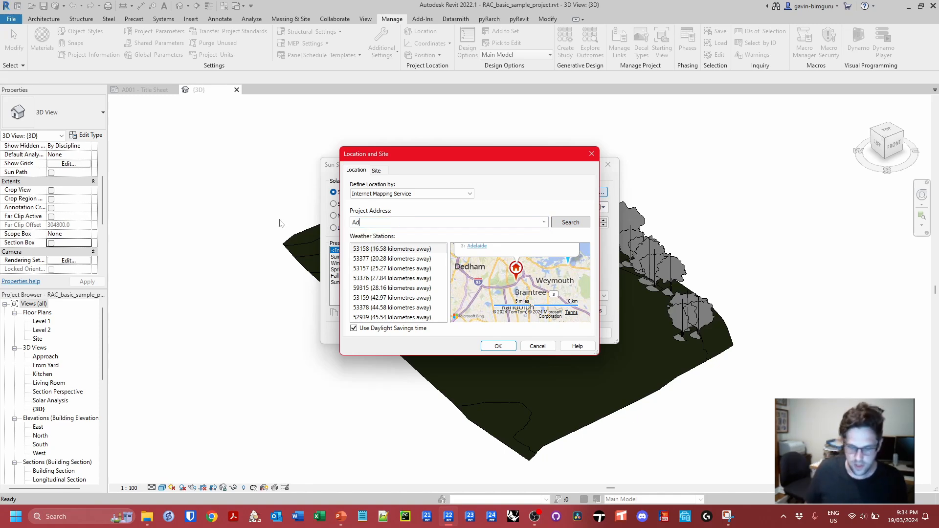
pyautogui.write('Adelaide, Sotuh')
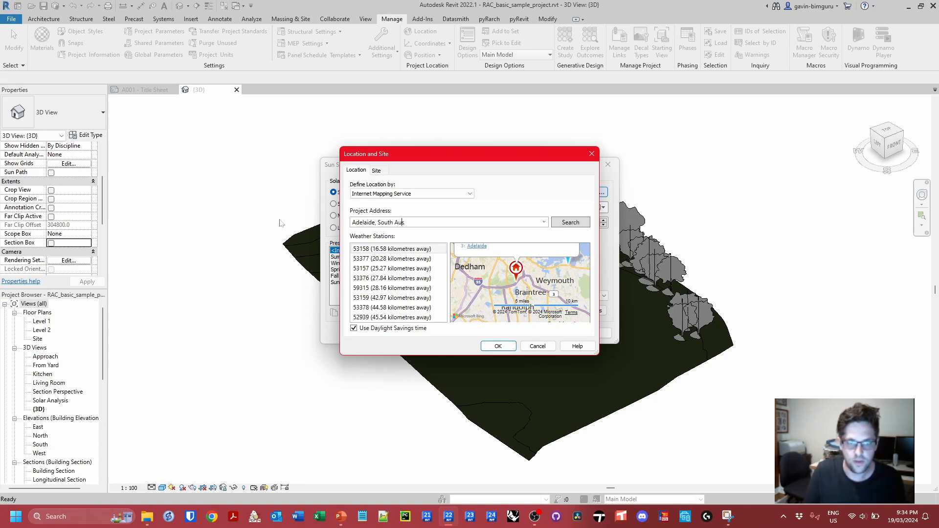
pyautogui.click(570, 222)
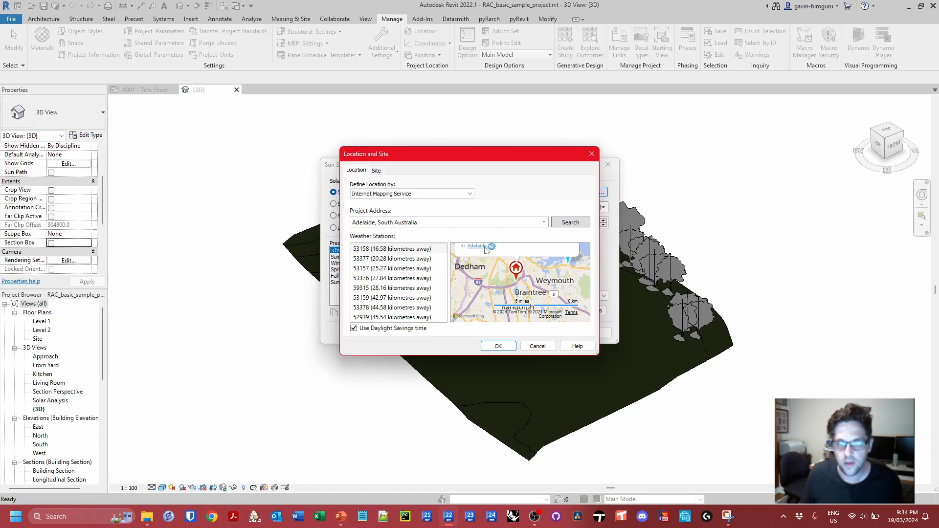
pyautogui.click(569, 222)
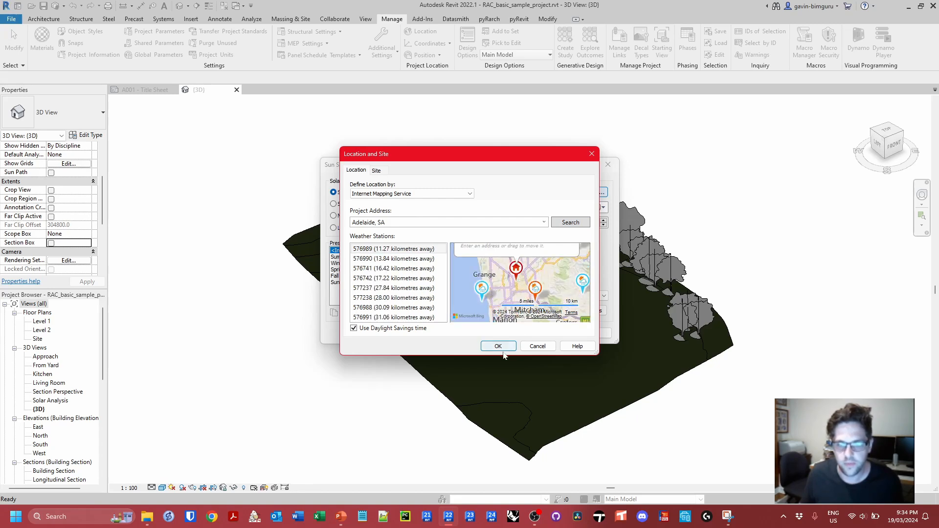
pyautogui.click(498, 346)
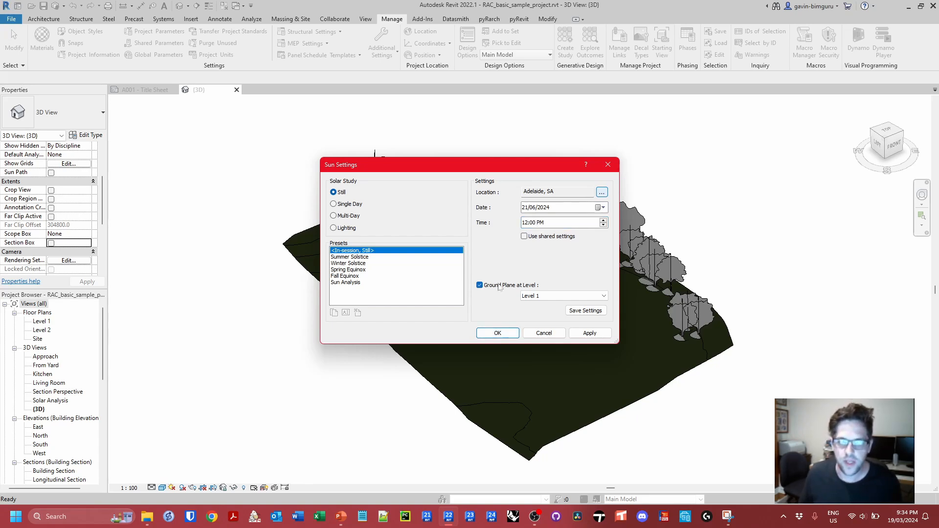
# Accept the Adelaide sun settings and switch the 3D view to Hidden Line
pyautogui.click(496, 333)
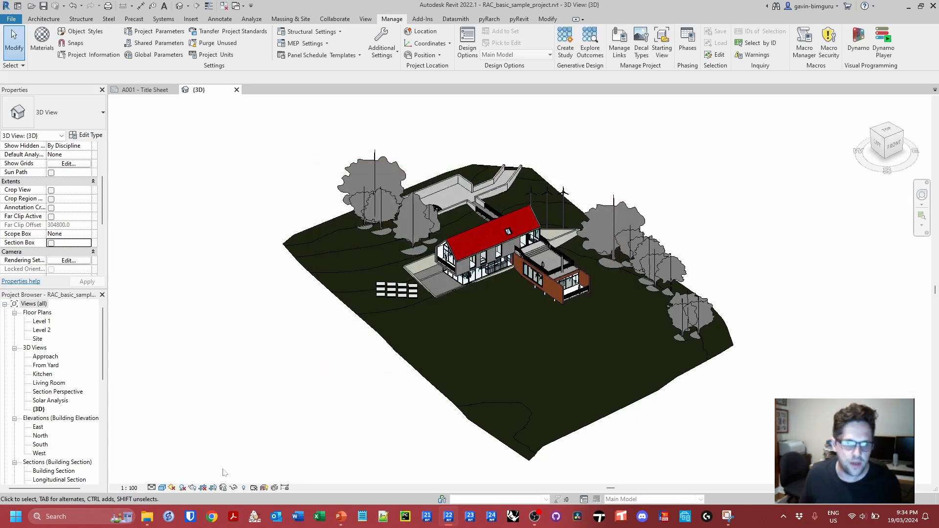
pyautogui.click(182, 488)
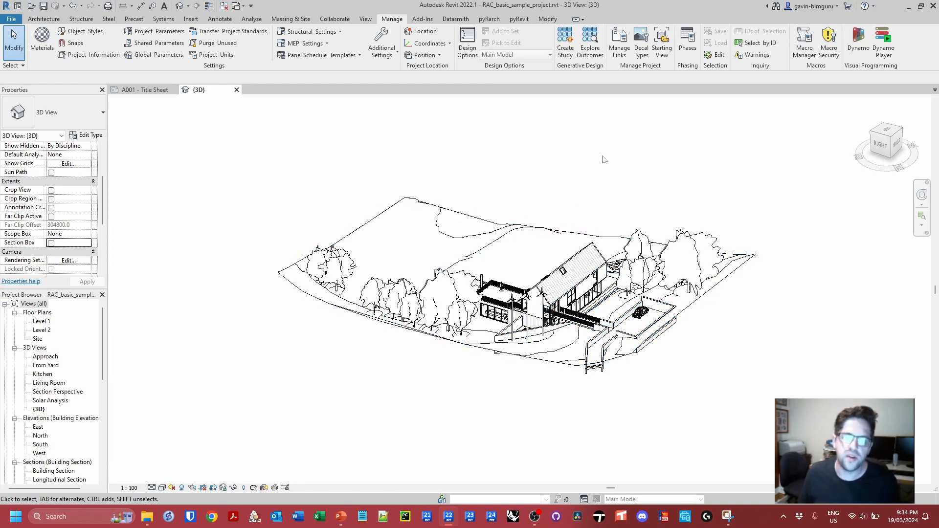
pyautogui.moveTo(624, 154)
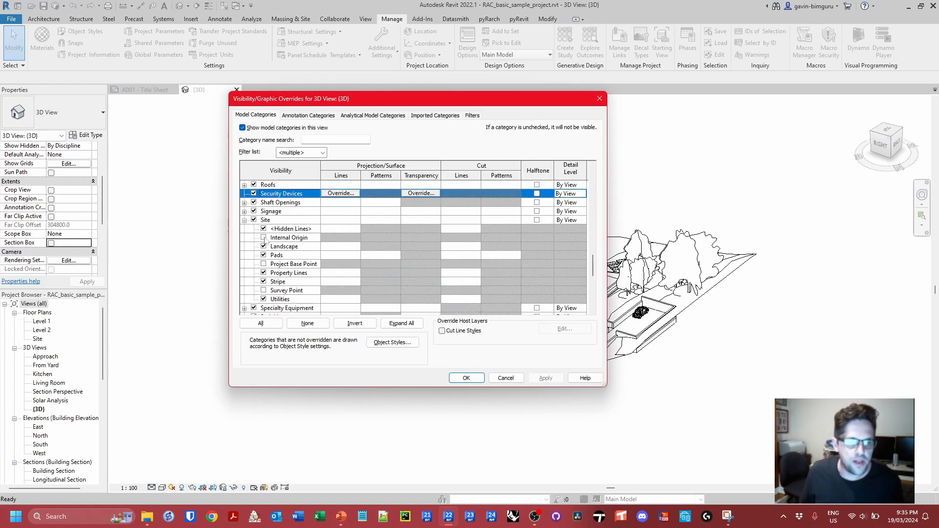
# Turn on Survey Point visibility under Site, then inspect the project base point
pyautogui.click(287, 290)
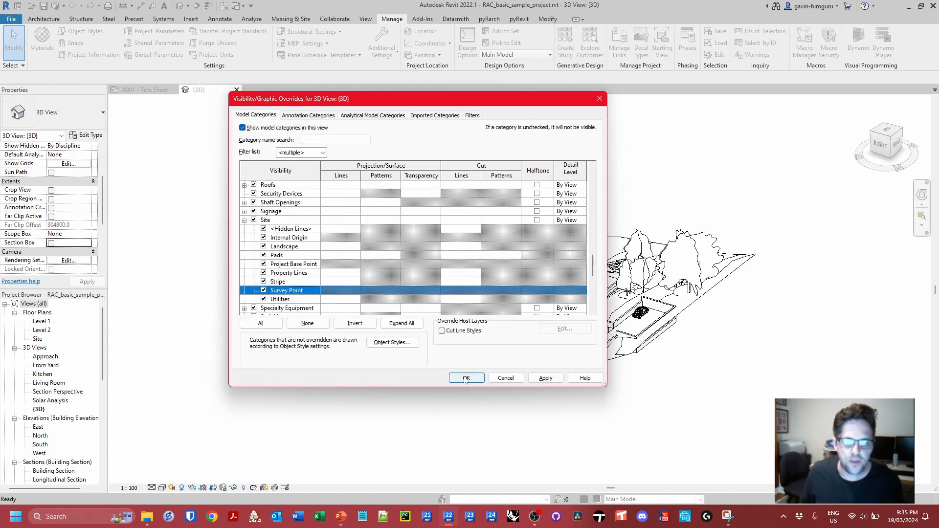
pyautogui.click(466, 377)
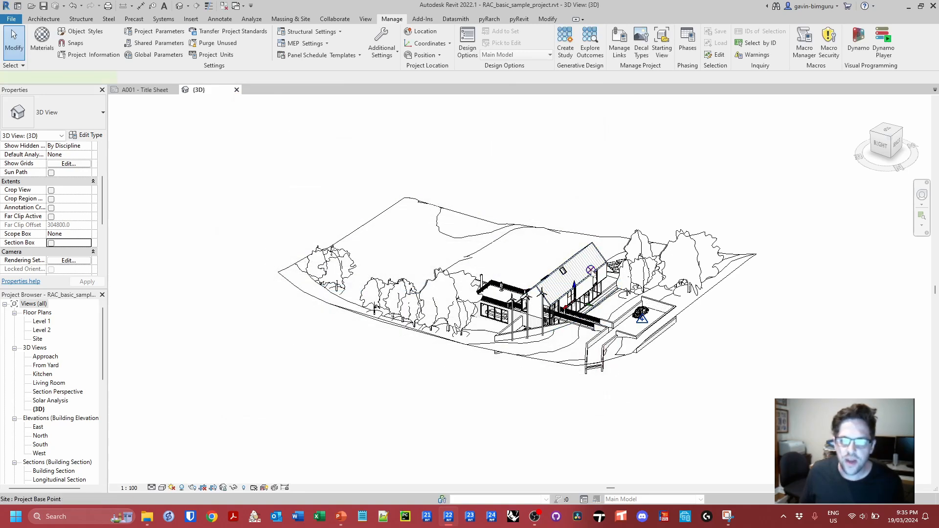
pyautogui.click(592, 269)
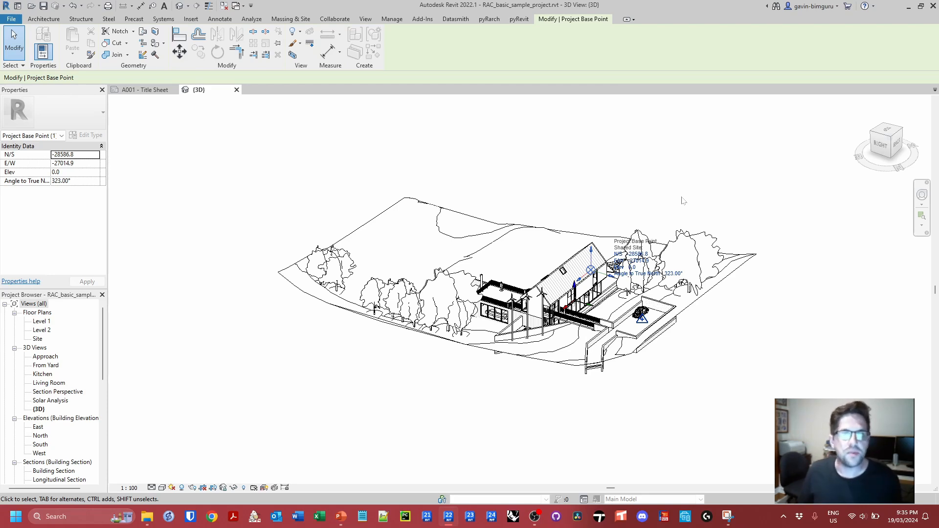
pyautogui.click(391, 19)
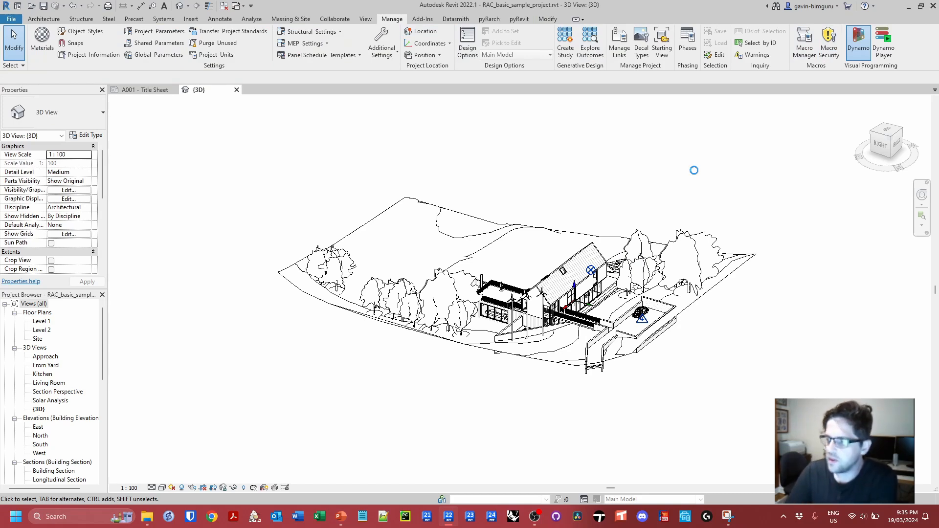
# Launch Dynamo and browse the Crumple package's Data nodes in the Library
pyautogui.click(857, 37)
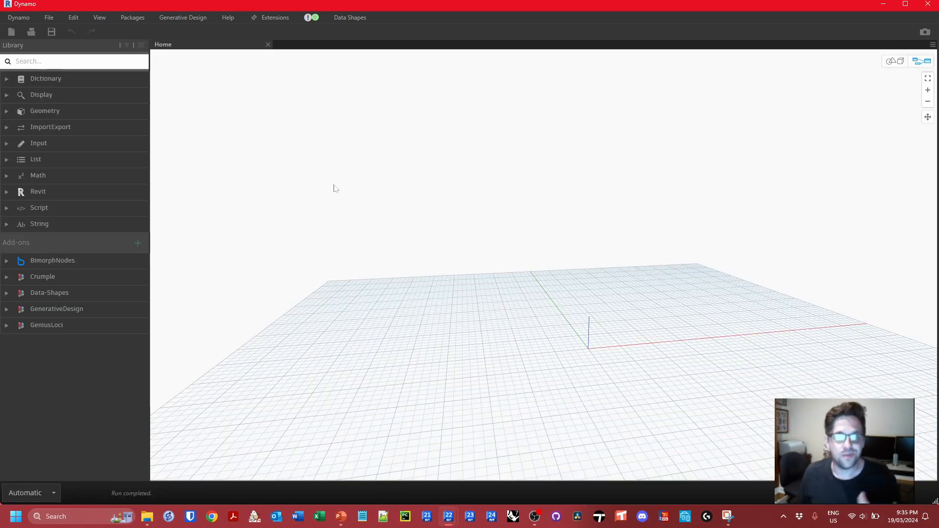
pyautogui.click(43, 276)
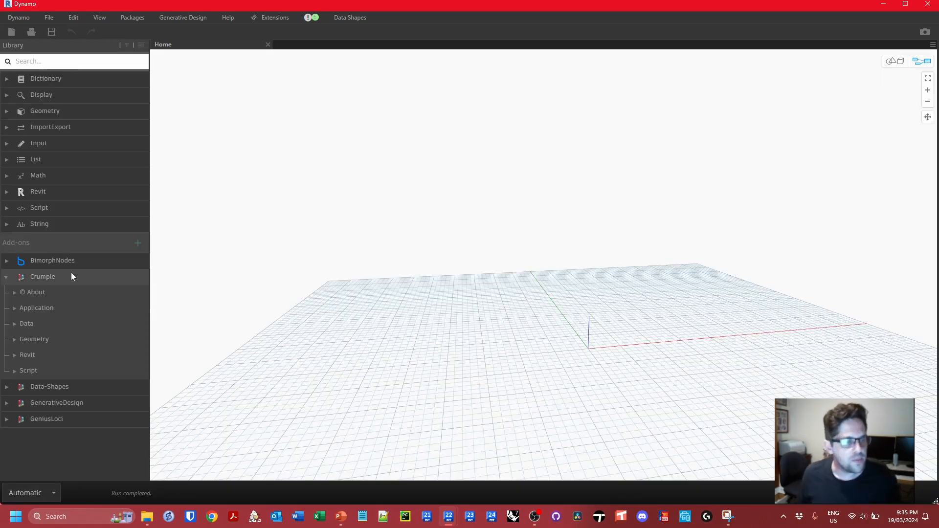
pyautogui.click(42, 354)
pyautogui.write('integee')
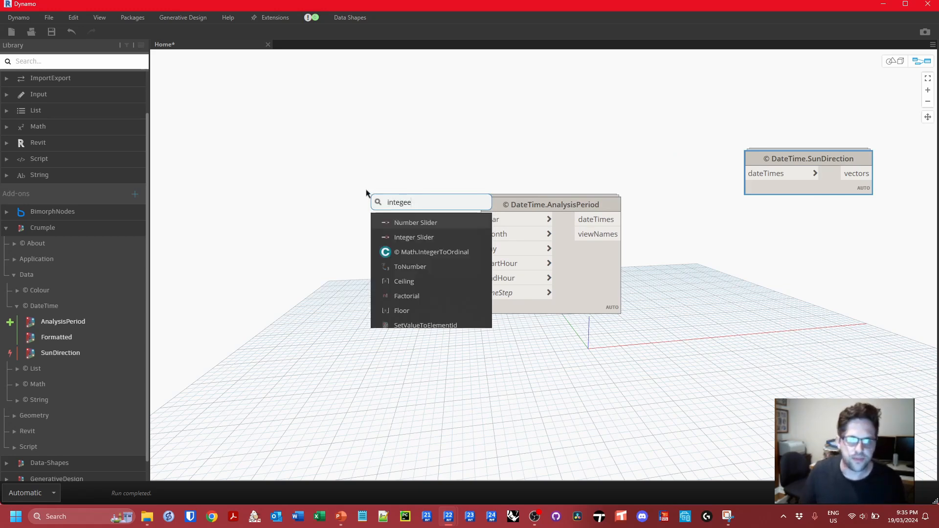
# Add an integer Year slider set to 2024
pyautogui.click(413, 237)
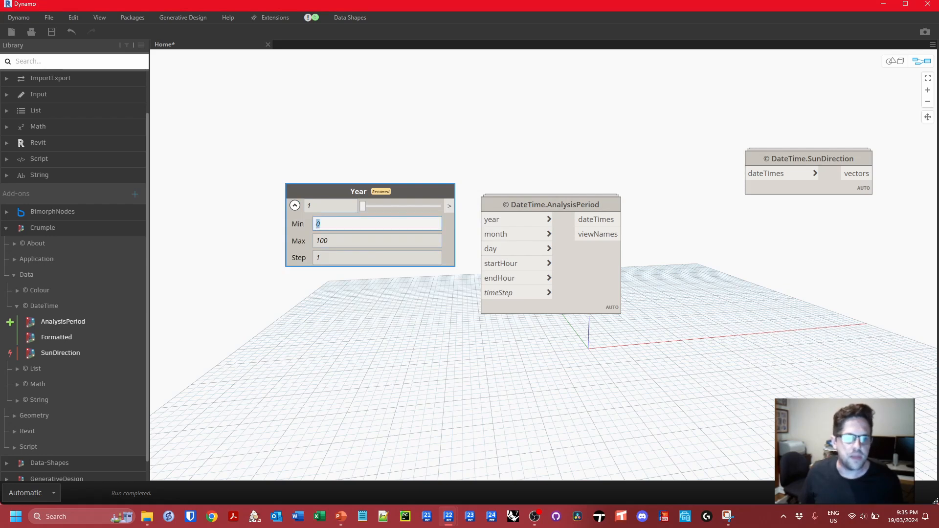
pyautogui.write('2024')
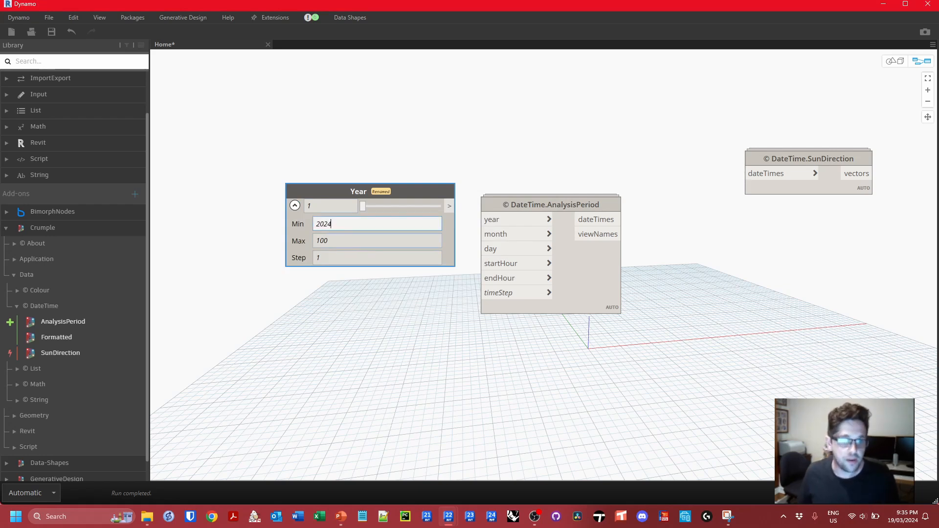
pyautogui.write('20230')
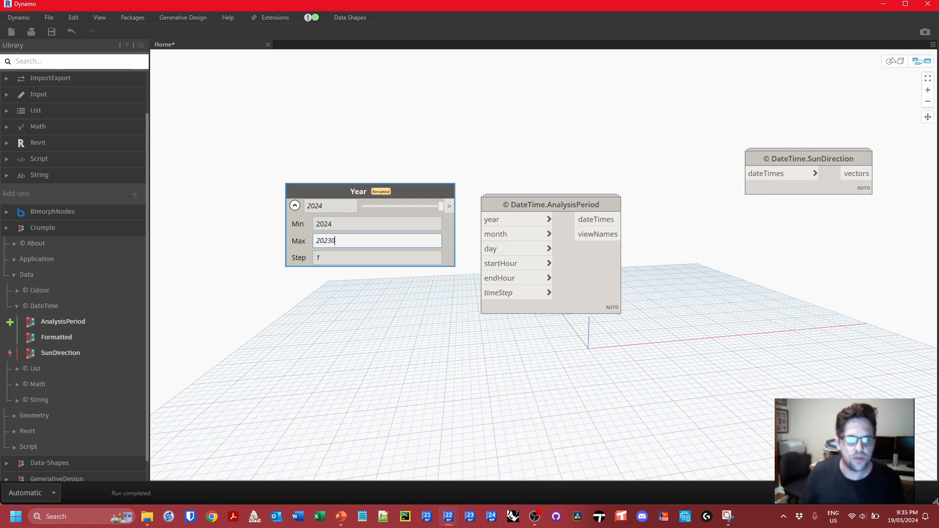
pyautogui.press('BackSpace')
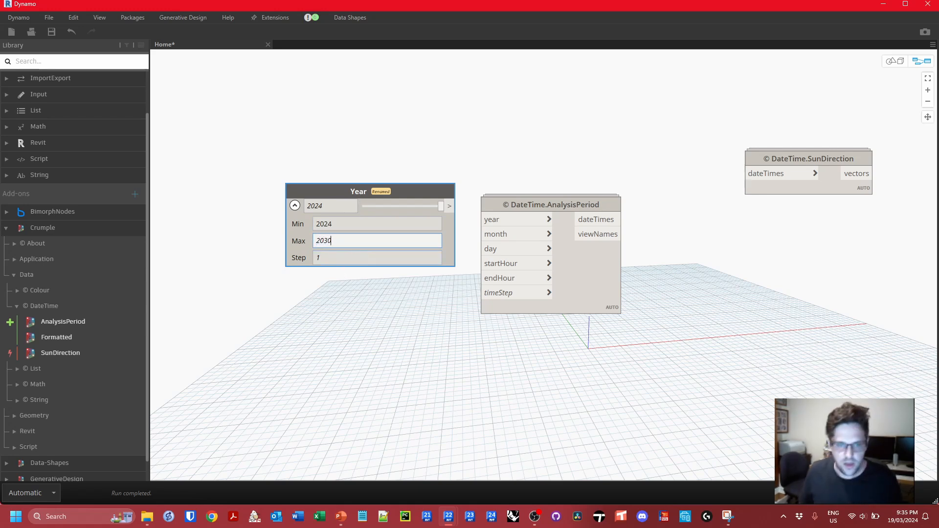
pyautogui.click(294, 205)
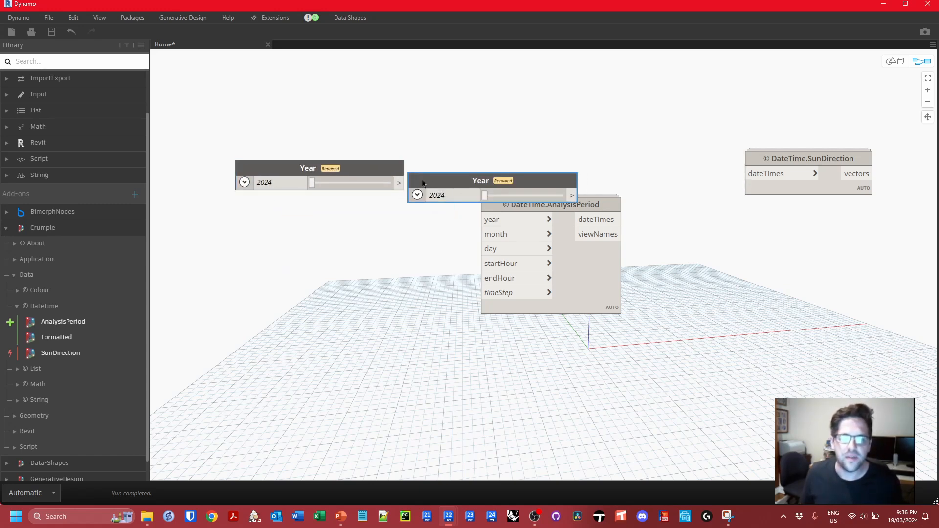
# Name the Month slider and give the day slider max 31 and value 21
pyautogui.write('Month')
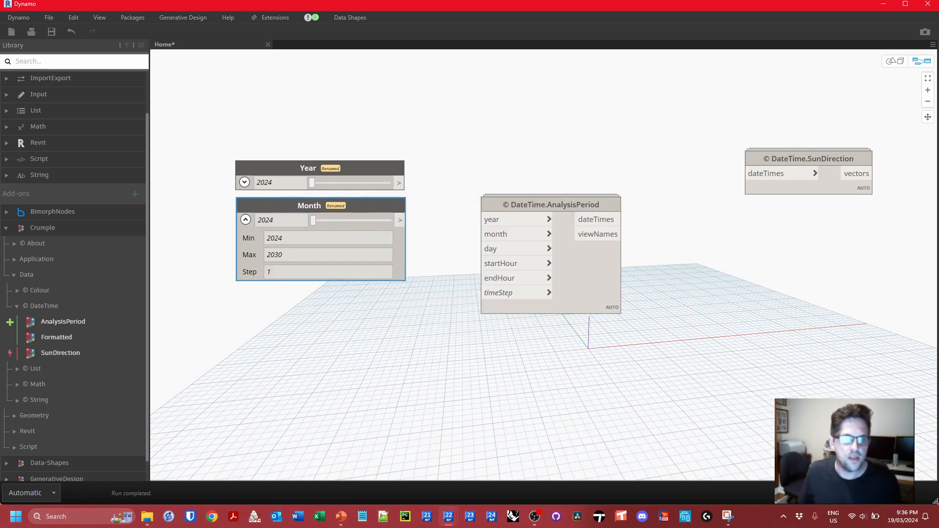
pyautogui.click(244, 220)
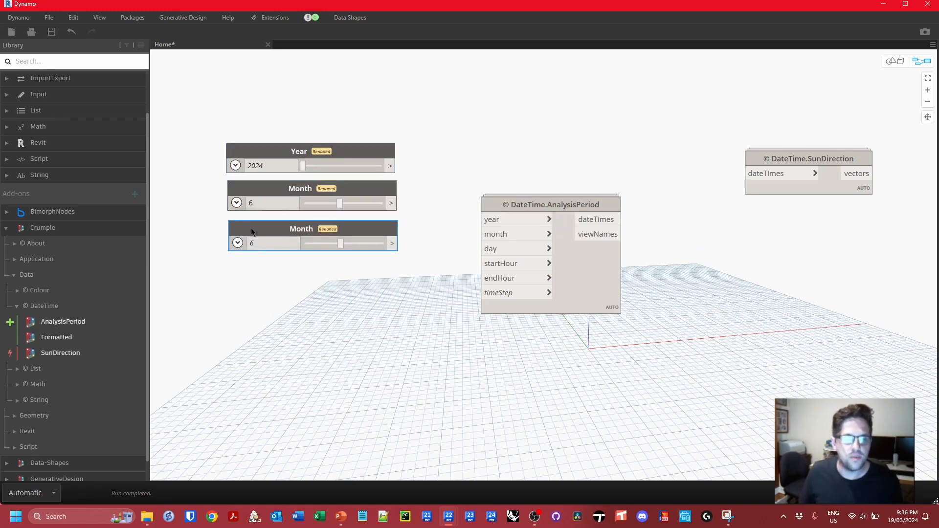
pyautogui.click(237, 243)
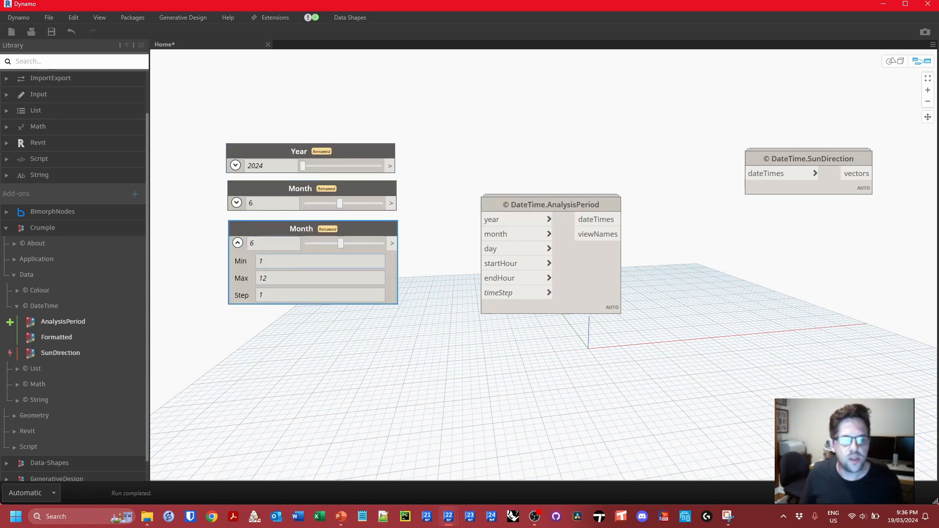
pyautogui.write('31')
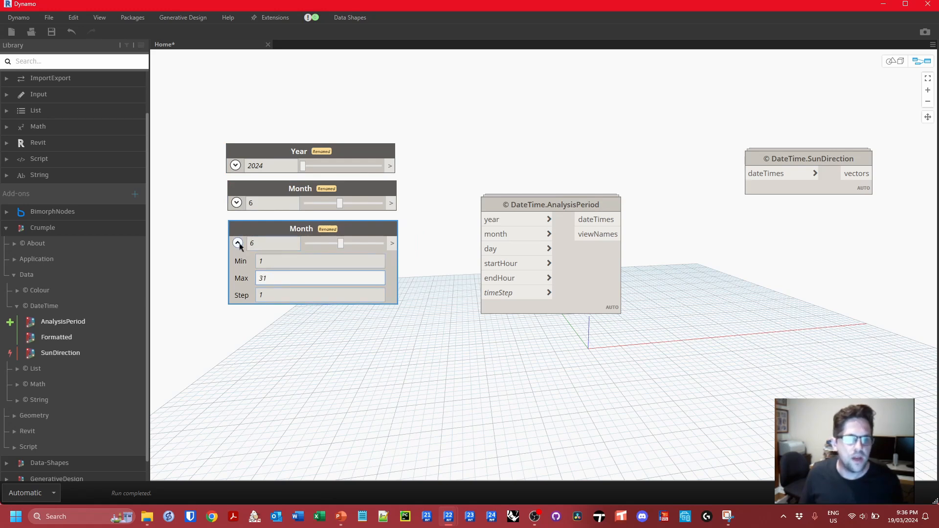
pyautogui.click(237, 242)
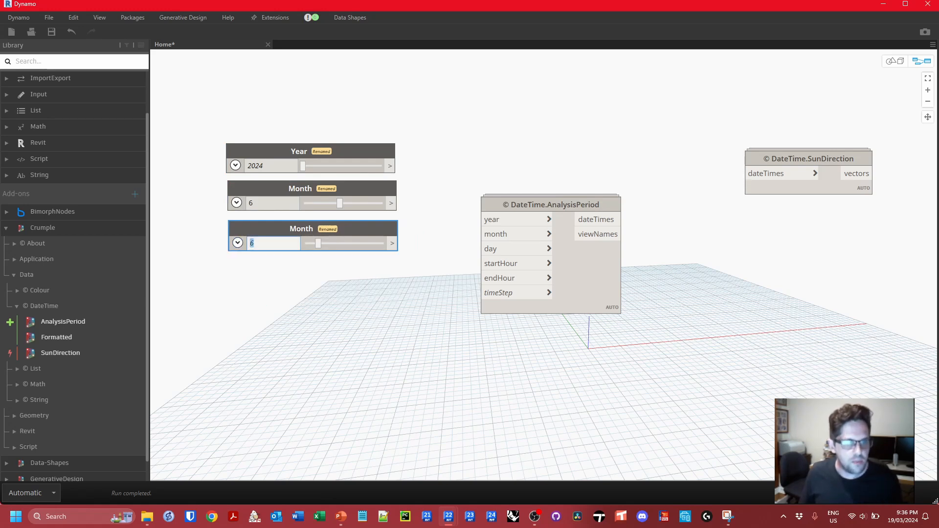
pyautogui.moveTo(318, 243); pyautogui.dragTo(358, 243)
pyautogui.write('Days')
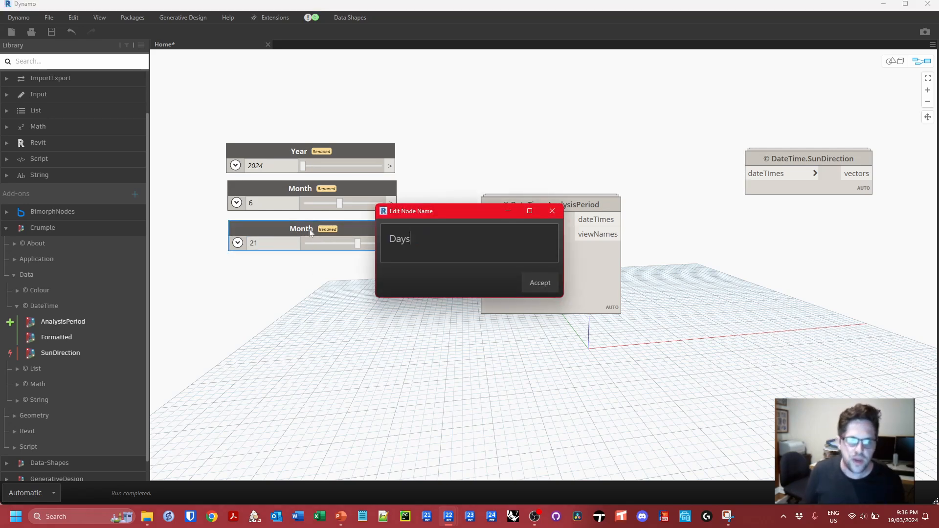
# Name the Days slider, set Start time's maximum to 23, and rename a duplicate End time
pyautogui.click(539, 282)
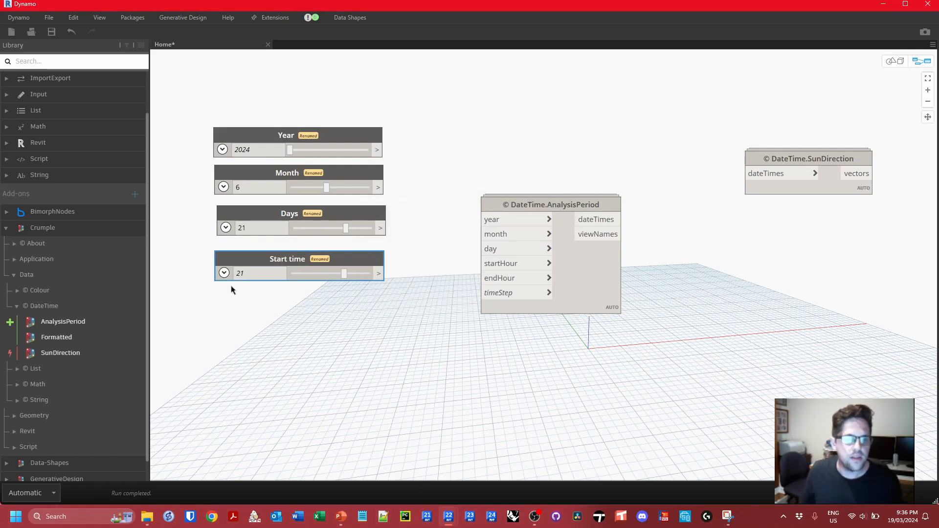
pyautogui.click(224, 273)
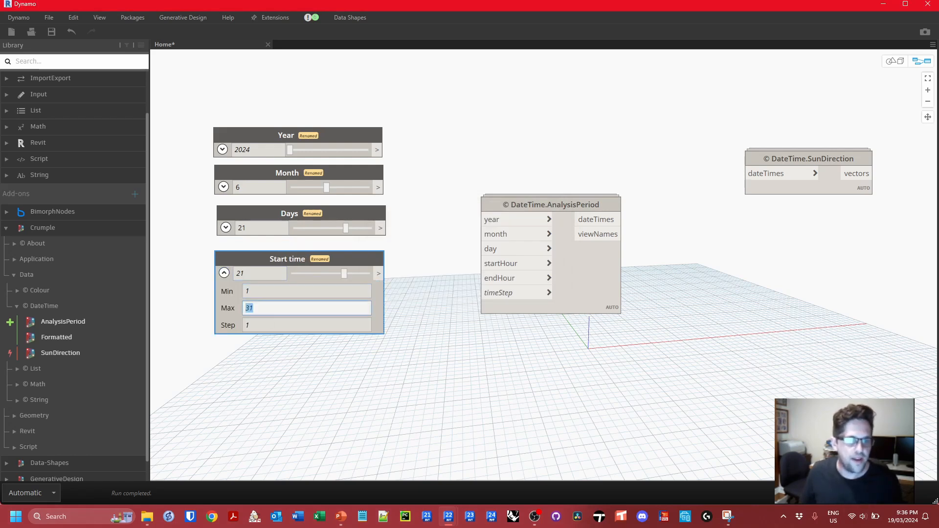
pyautogui.write('23')
pyautogui.click(306, 292)
pyautogui.write('0')
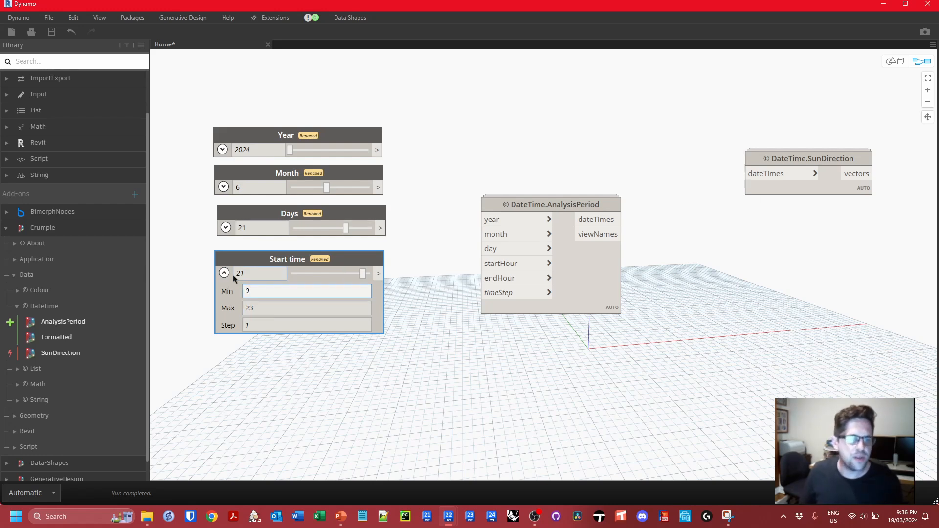
pyautogui.click(224, 273)
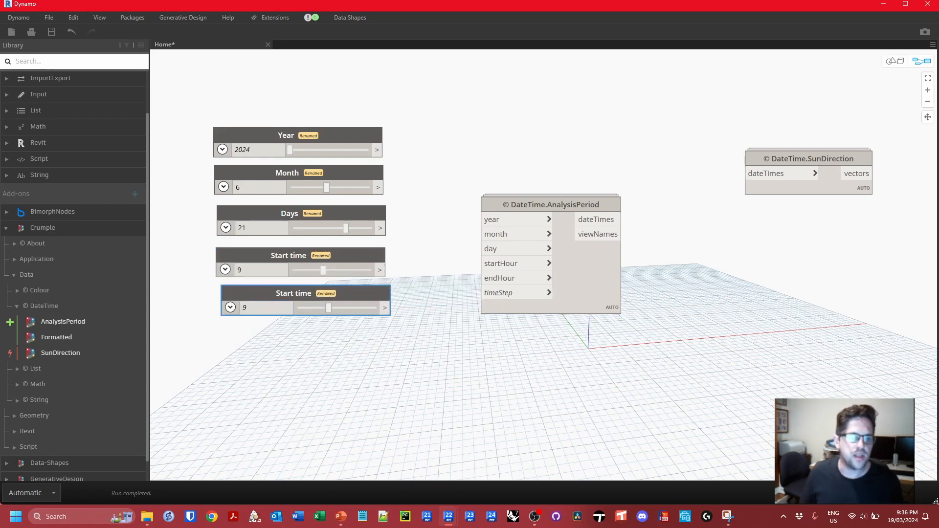
pyautogui.doubleClick(293, 293)
pyautogui.write('End')
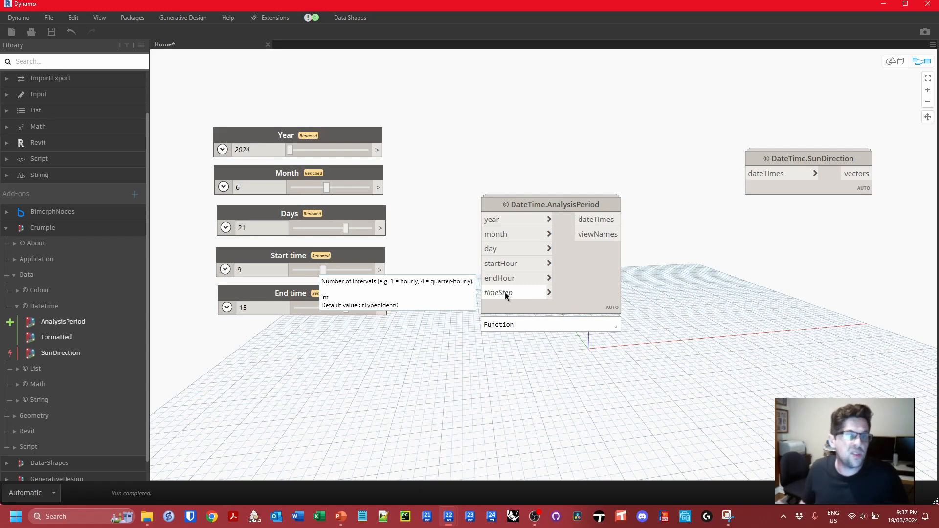
pyautogui.moveTo(393, 170)
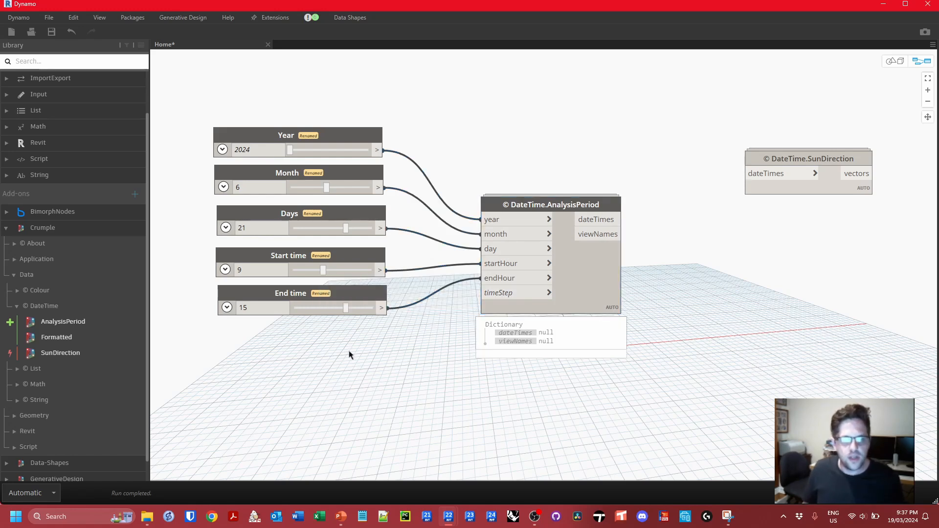
# Add a Number node named Time step and test values 2 and 1
pyautogui.rightClick(350, 355)
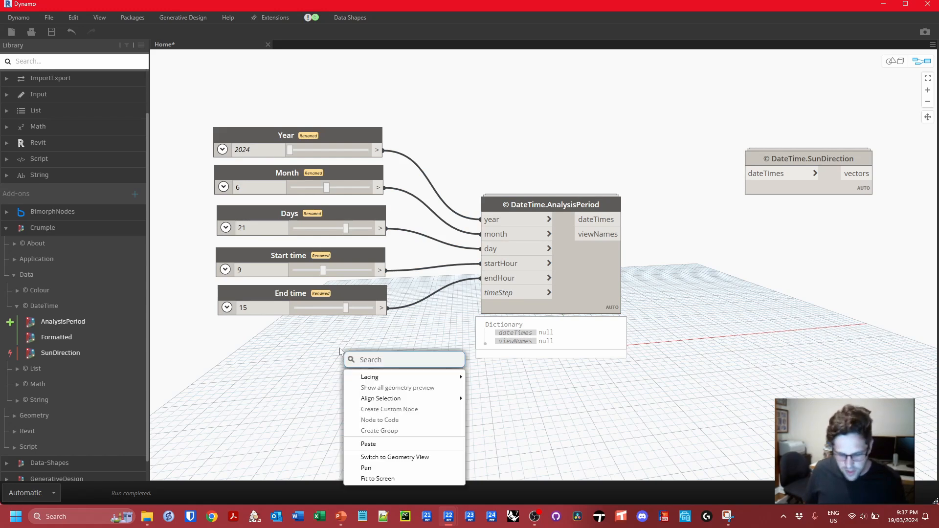
pyautogui.write('num')
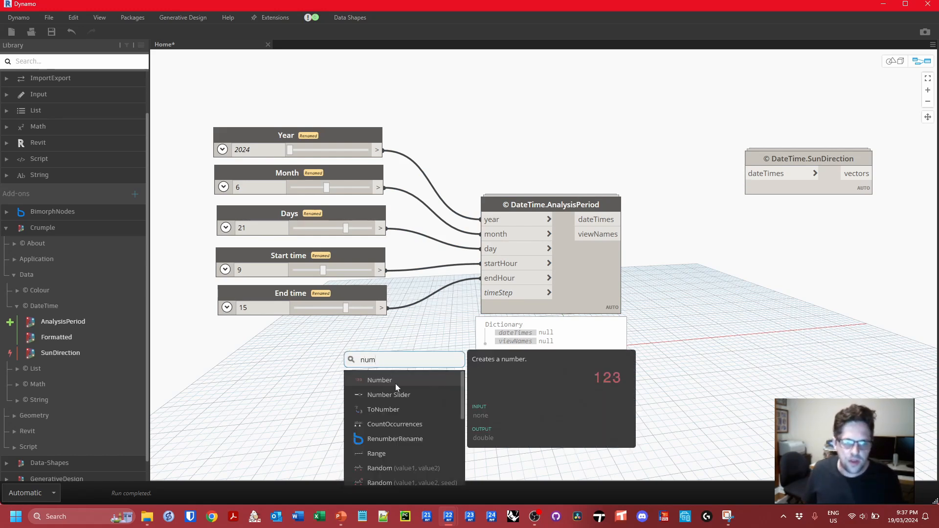
pyautogui.click(379, 380)
pyautogui.write('Time step')
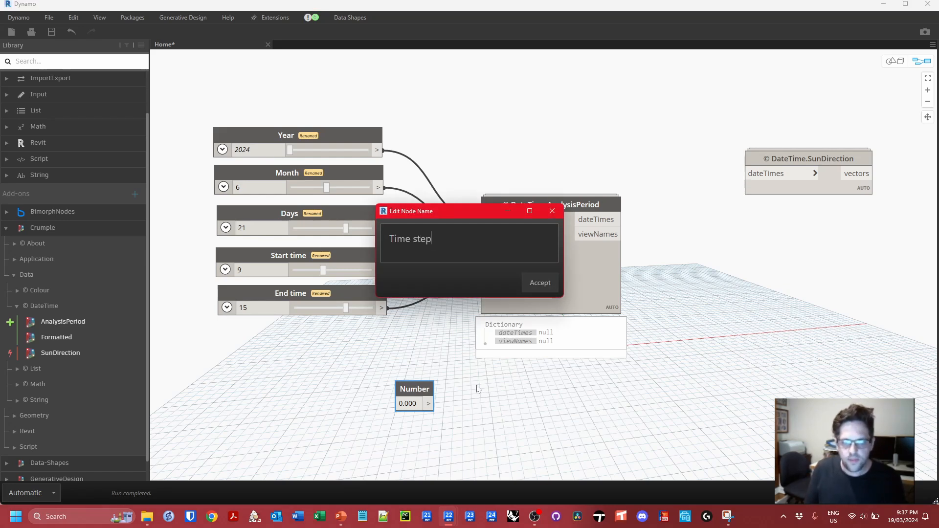
pyautogui.click(538, 283)
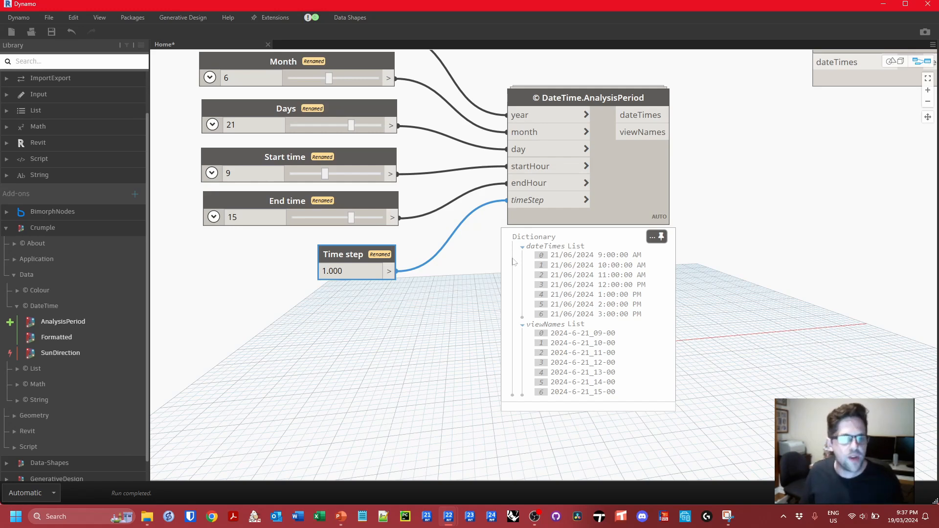
pyautogui.write('2.000')
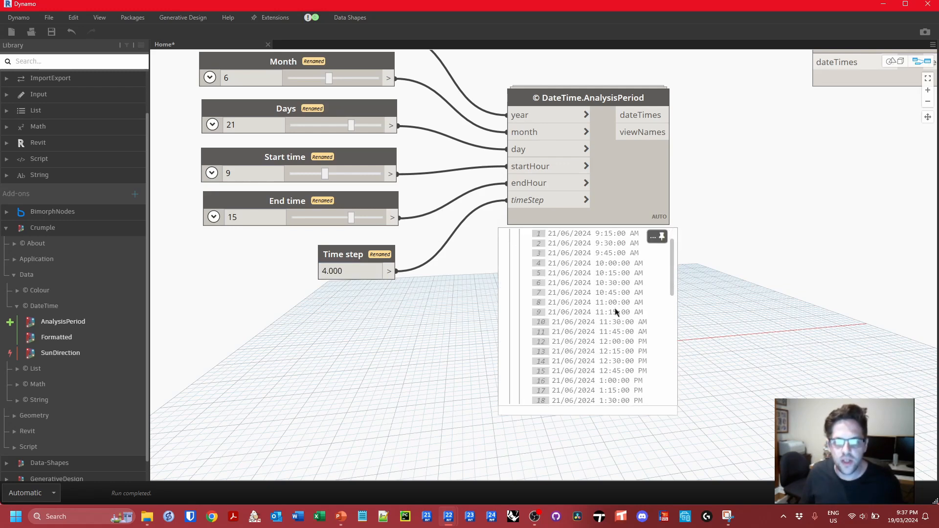
pyautogui.scroll(-3)
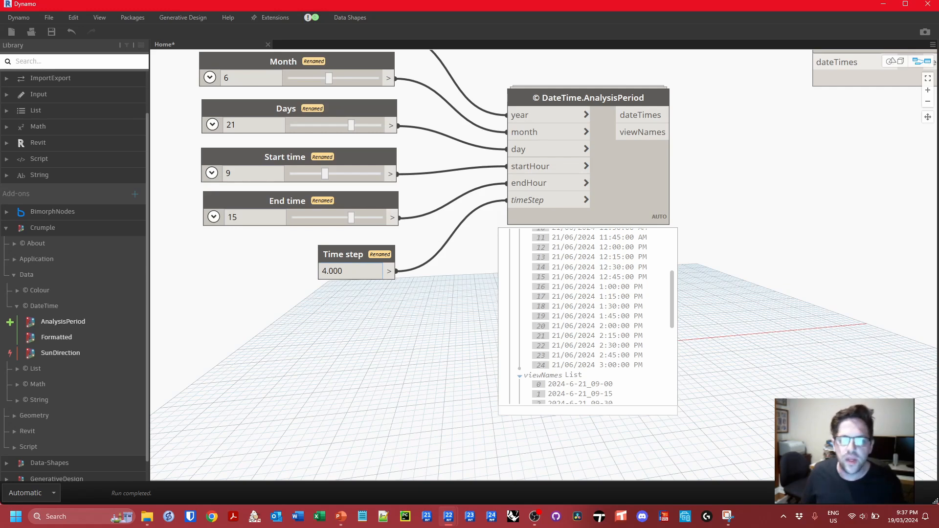
pyautogui.write('1.000')
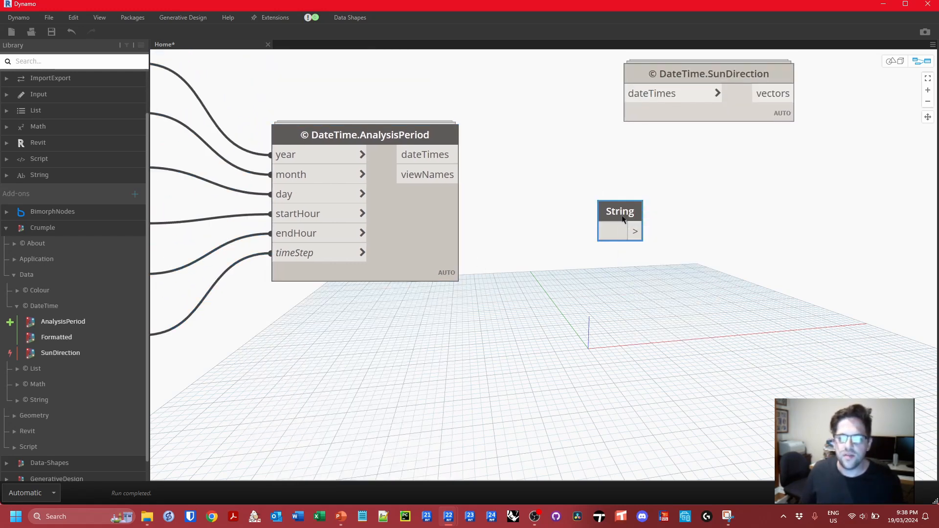
# Name a String node View prefix with text 'View from sun_' and search for a + node
pyautogui.write('View pre')
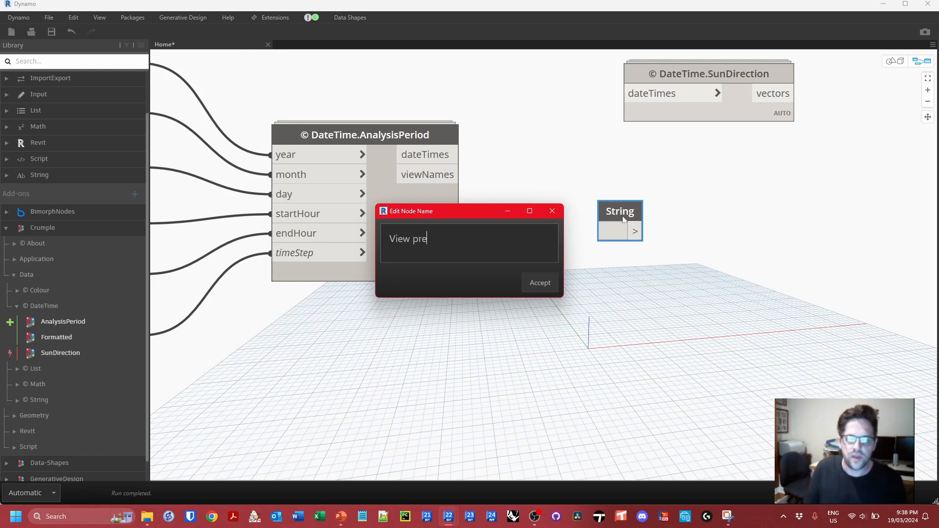
pyautogui.click(539, 282)
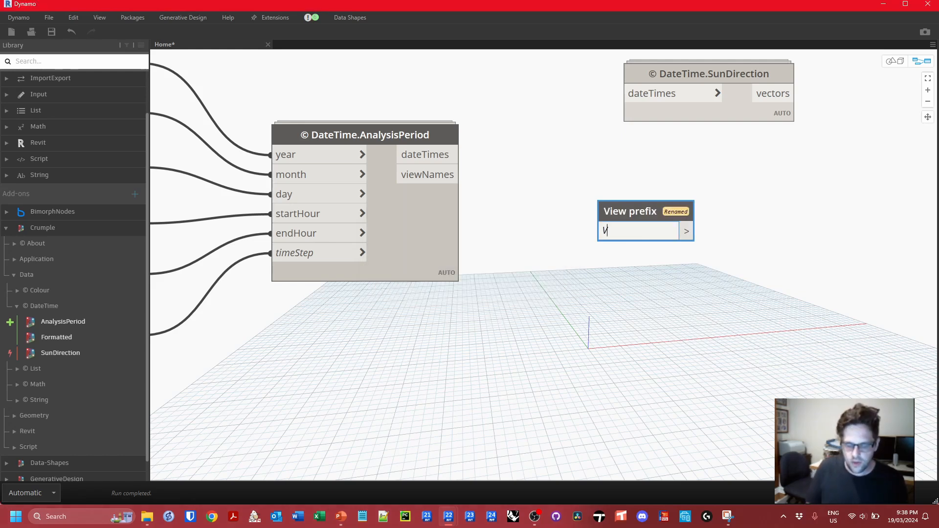
pyautogui.write('iew from sun_')
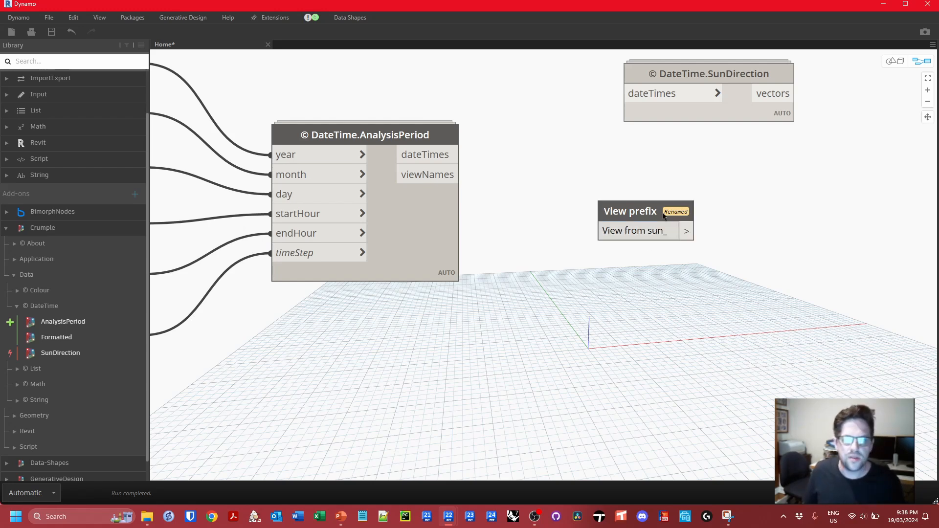
pyautogui.rightClick(537, 258)
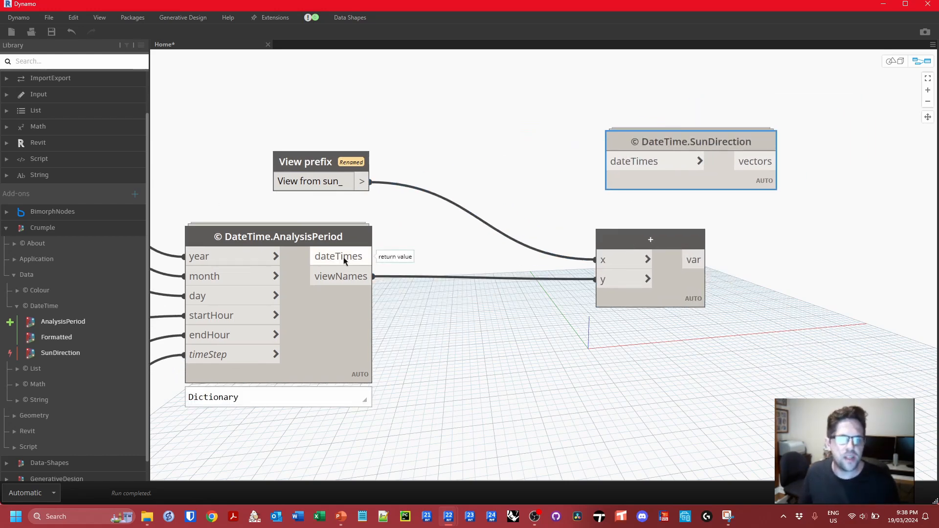
pyautogui.moveTo(665, 151)
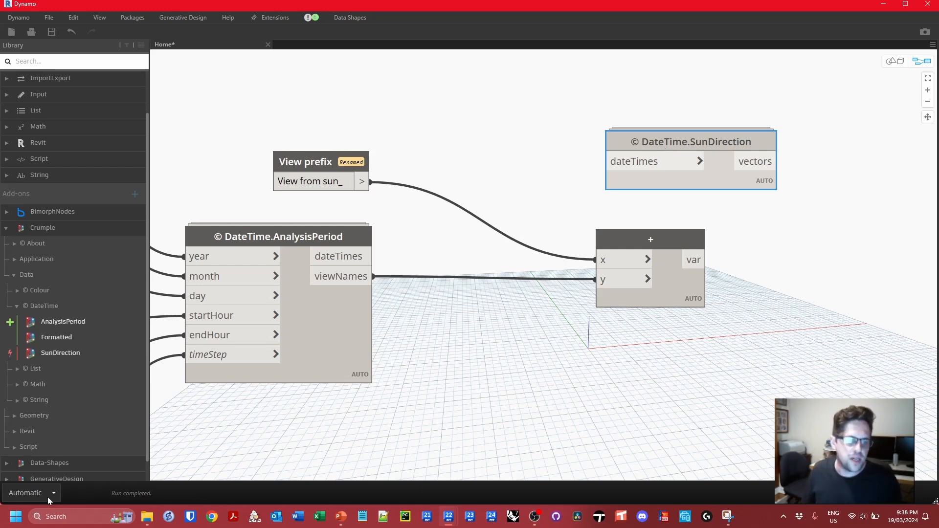
# Set the graph to run manually and browse Crumple's Revit node category
pyautogui.click(53, 493)
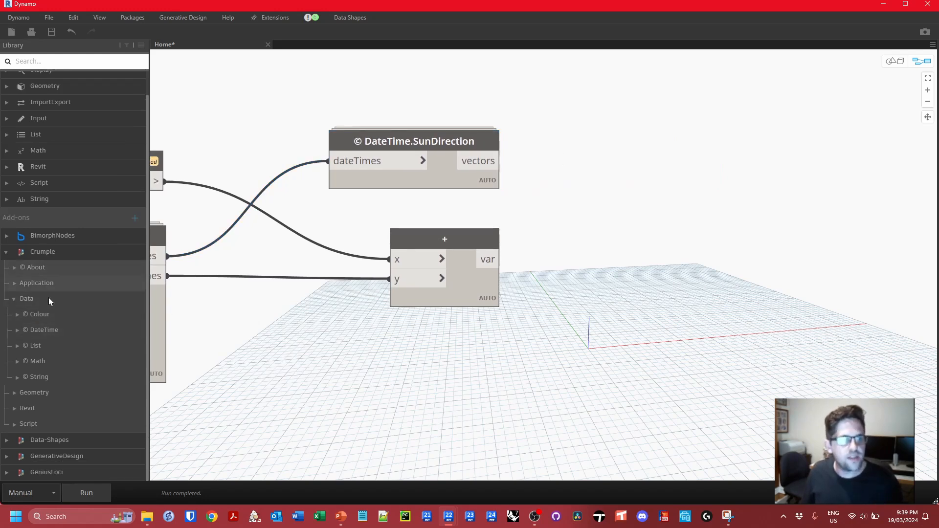
pyautogui.click(27, 355)
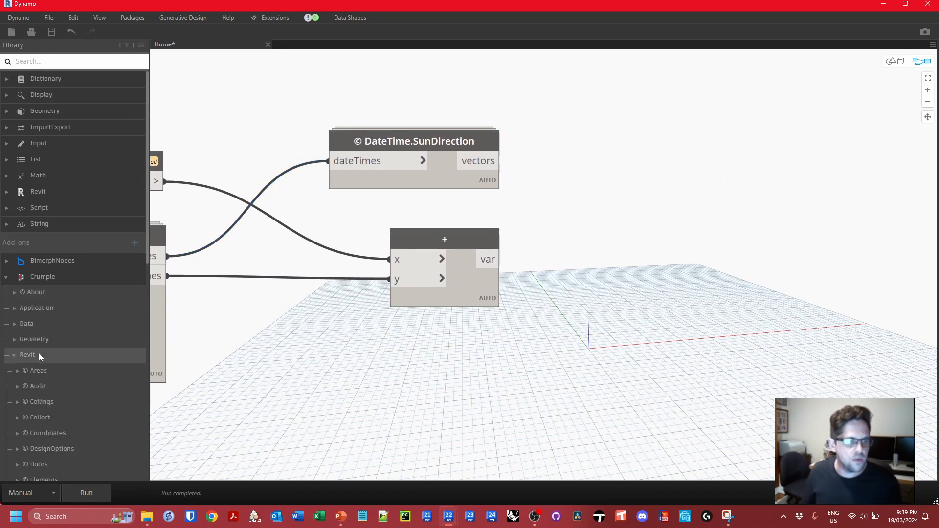
pyautogui.scroll(-3)
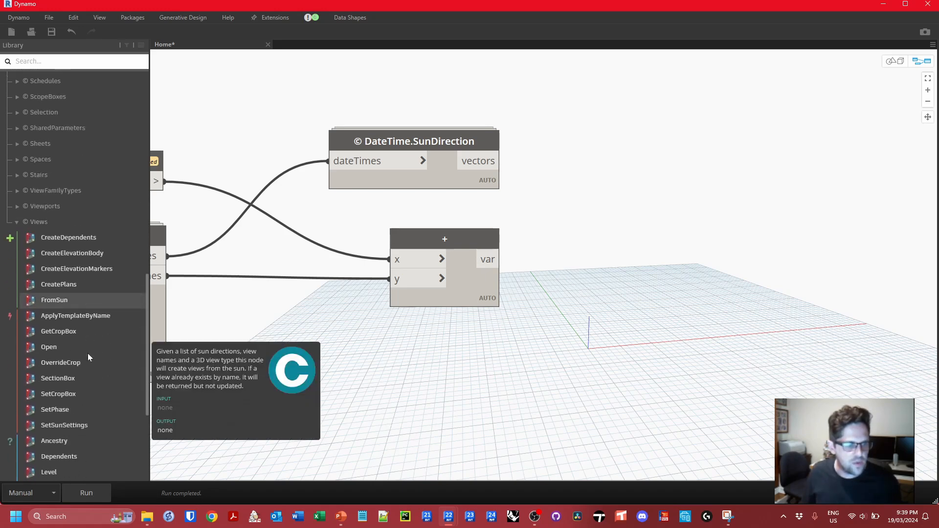
pyautogui.scroll(-3)
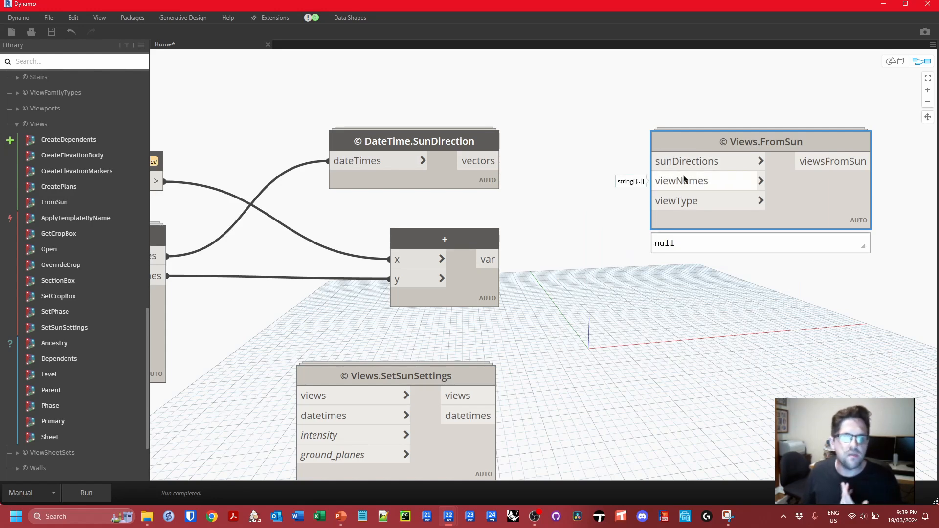
pyautogui.moveTo(680, 181)
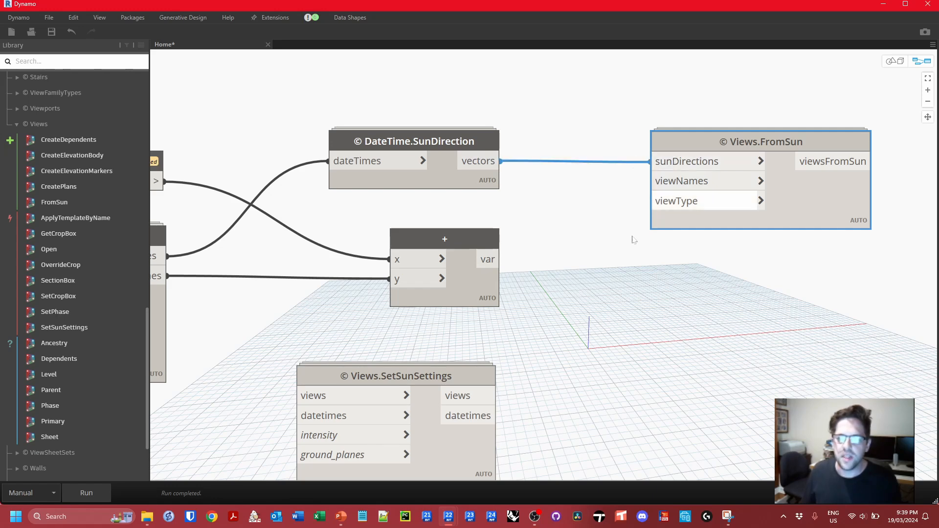
# Wire the combined view names and 3D view type into Views.FromSun
pyautogui.moveTo(502, 258); pyautogui.dragTo(656, 181)
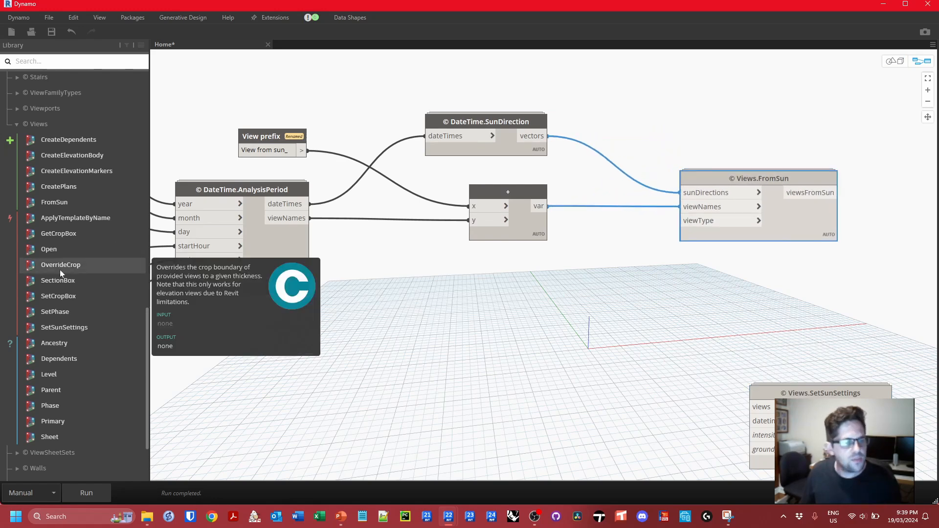
pyautogui.scroll(-3)
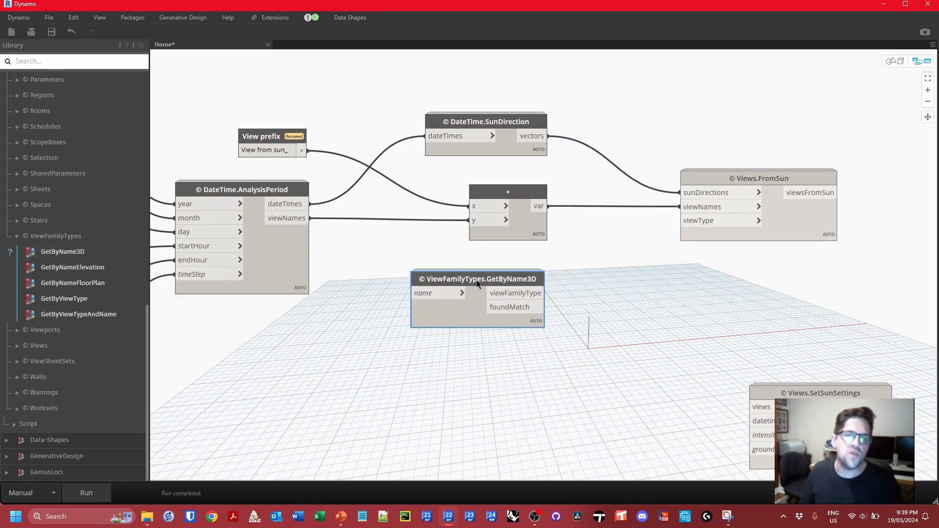
pyautogui.moveTo(476, 271)
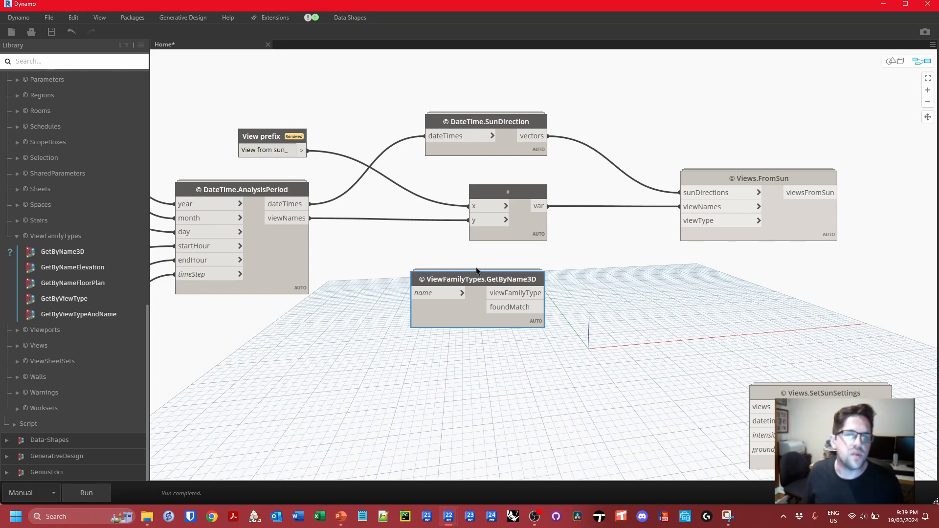
pyautogui.moveTo(541, 293); pyautogui.dragTo(638, 234)
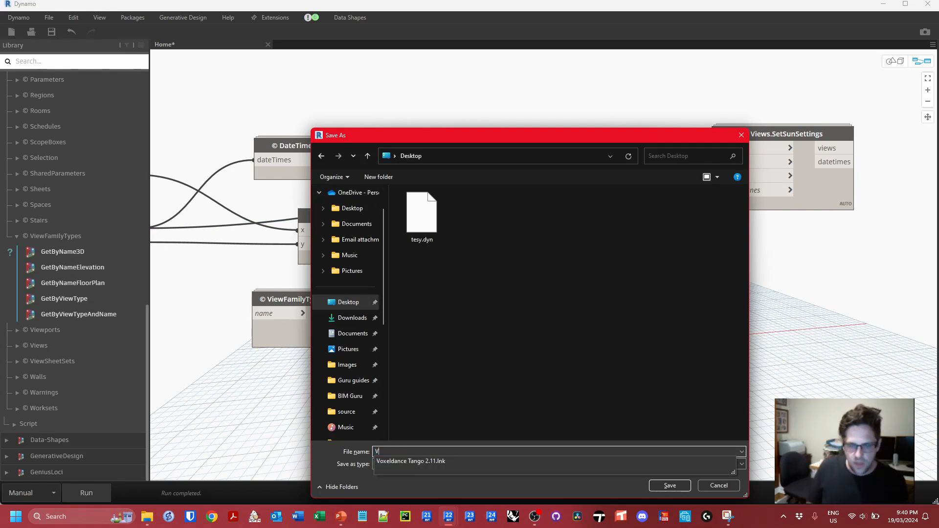
# Save the graph as 'View from sun' and rename a new Watch node 'Views created'
pyautogui.write('View from sun')
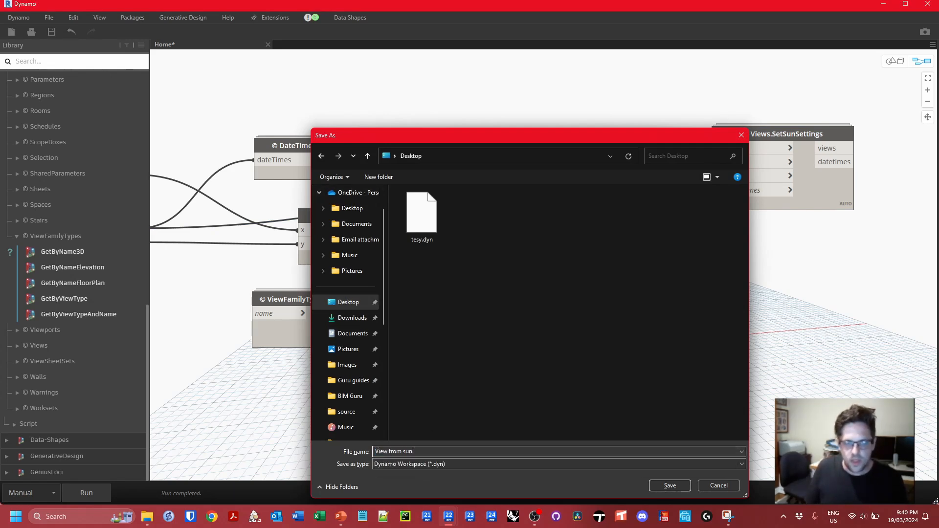
pyautogui.click(669, 485)
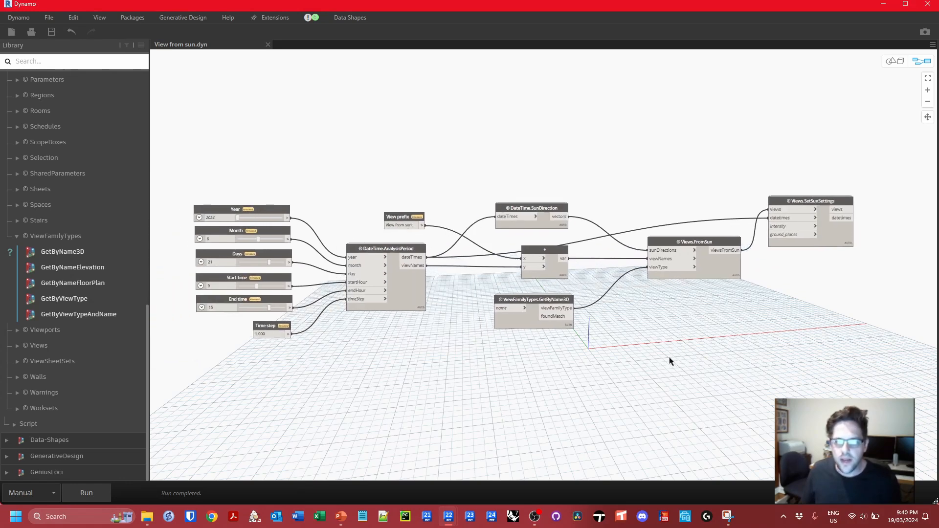
pyautogui.rightClick(670, 361)
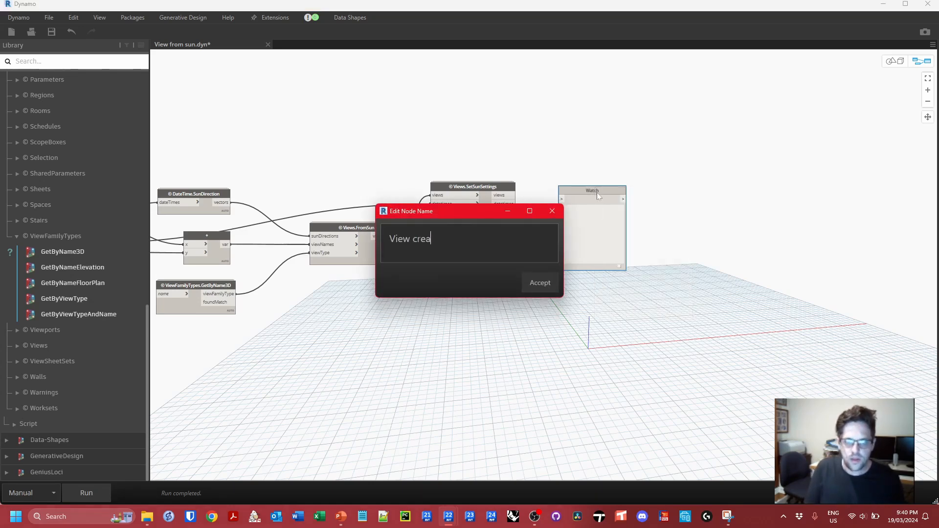
pyautogui.write('Views created')
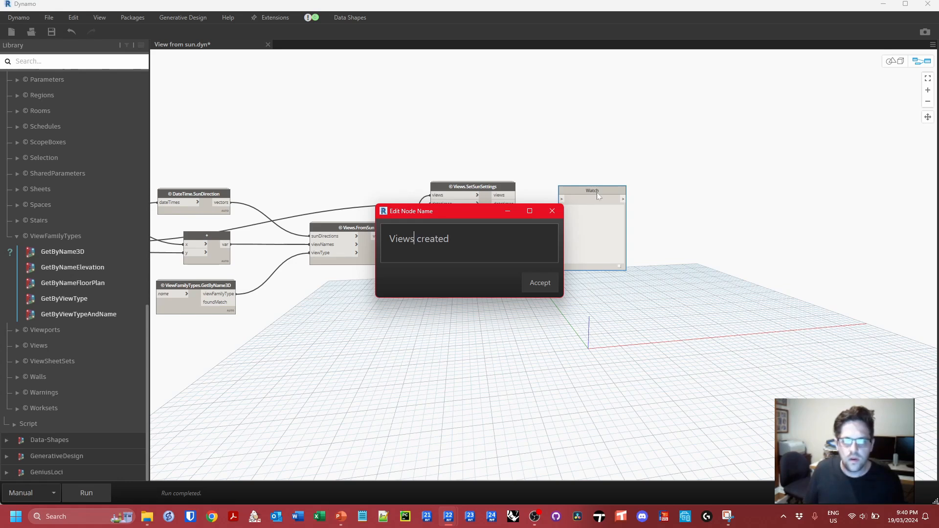
pyautogui.click(538, 283)
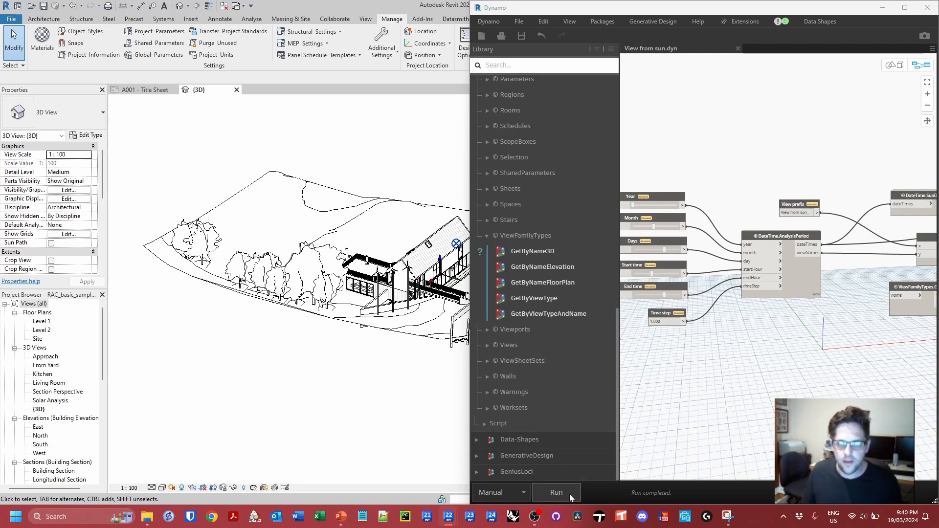
# Run the graph, open the 9:00 sun view and show its sun path
pyautogui.click(555, 492)
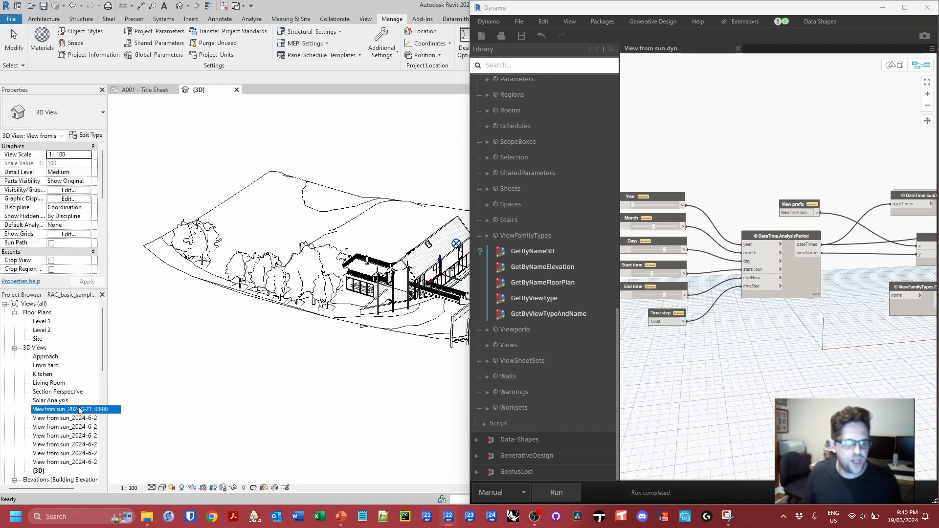
pyautogui.doubleClick(69, 409)
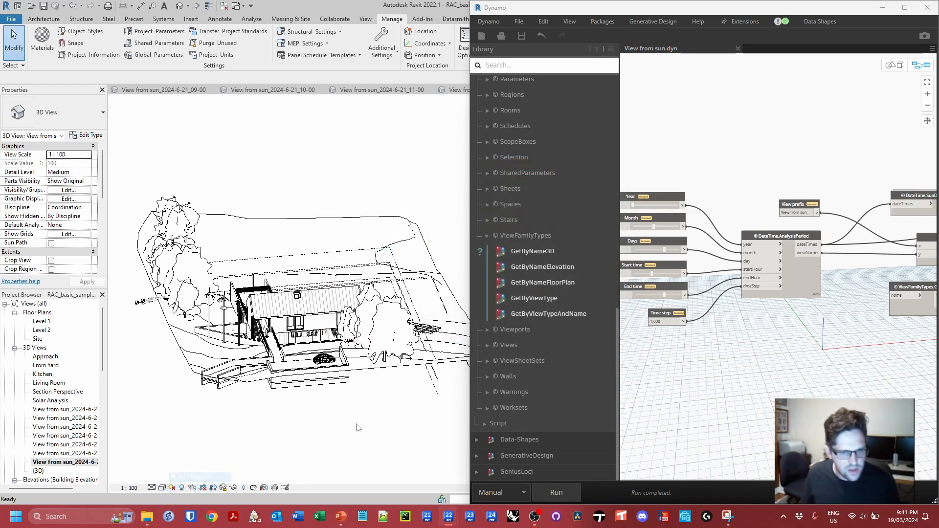
pyautogui.click(51, 242)
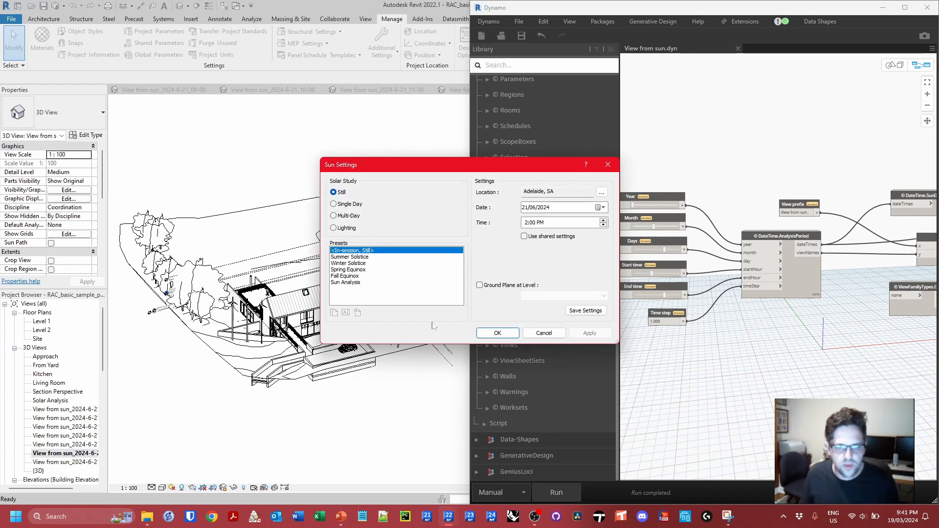
pyautogui.click(497, 332)
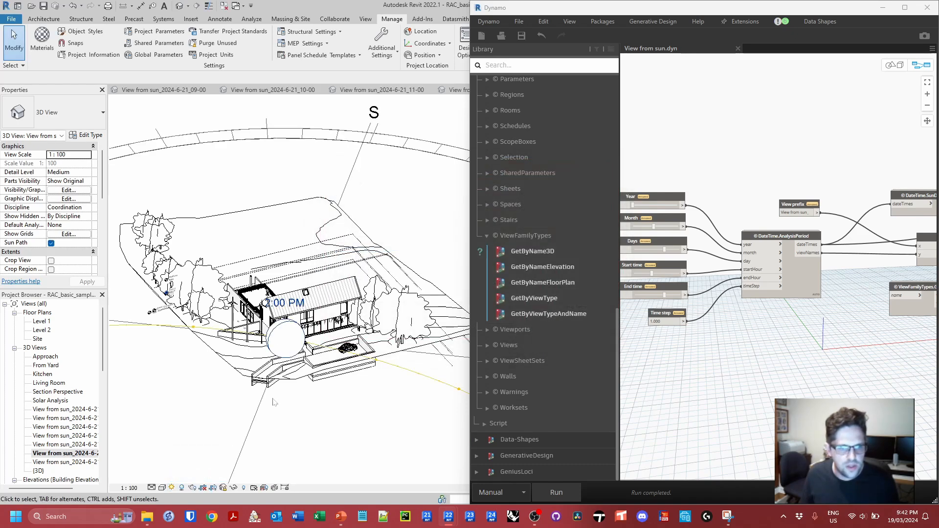
# Open another generated sun view, then close Dynamo
pyautogui.click(77, 445)
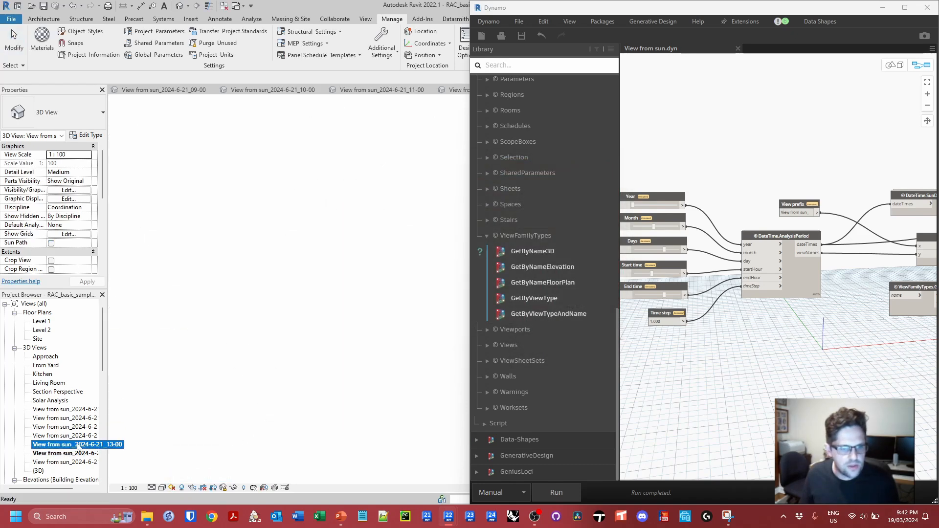
pyautogui.doubleClick(66, 445)
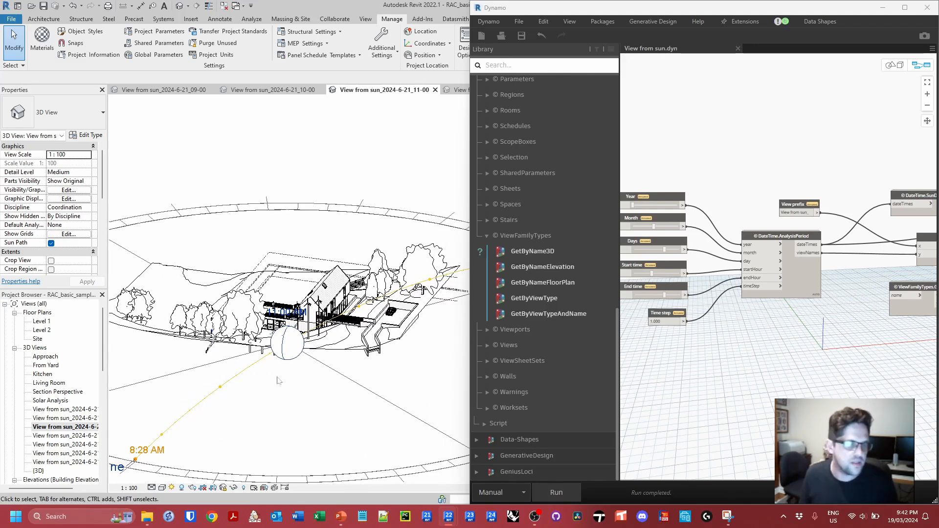
pyautogui.click(288, 345)
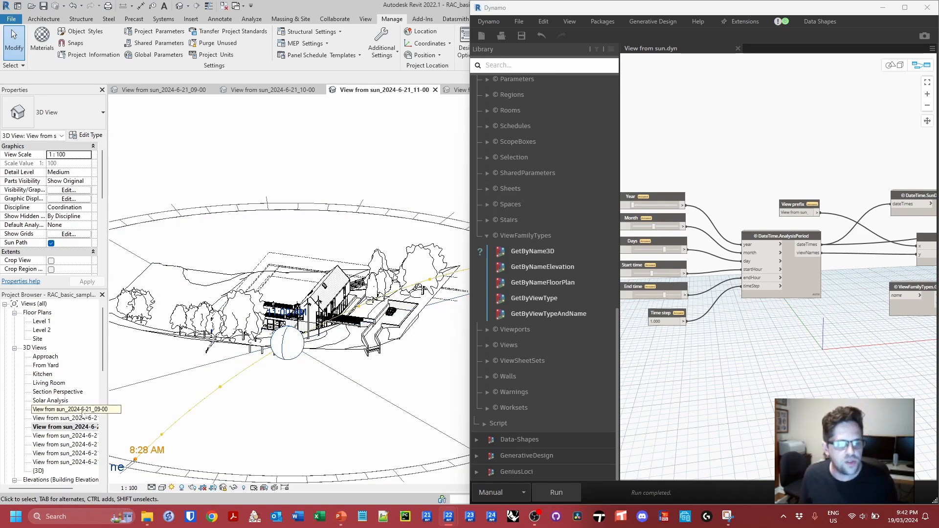
pyautogui.moveTo(76, 416)
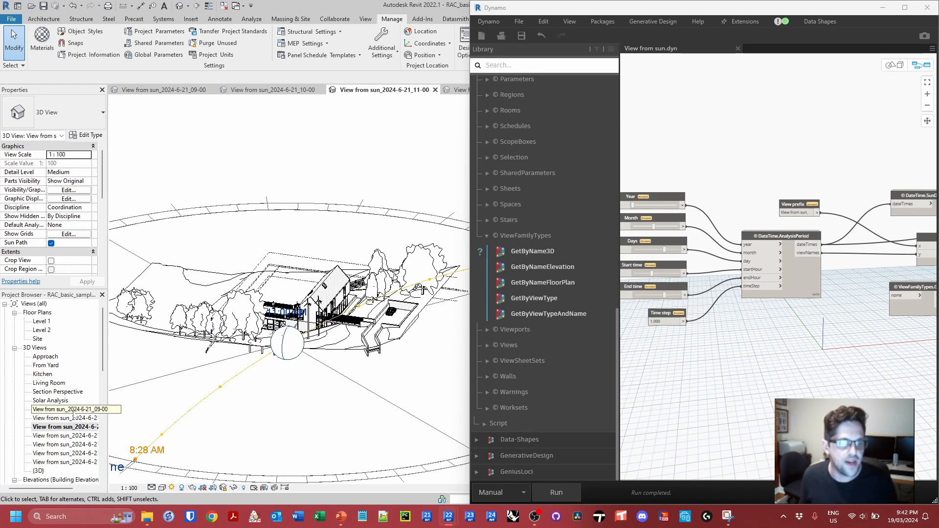
pyautogui.click(65, 409)
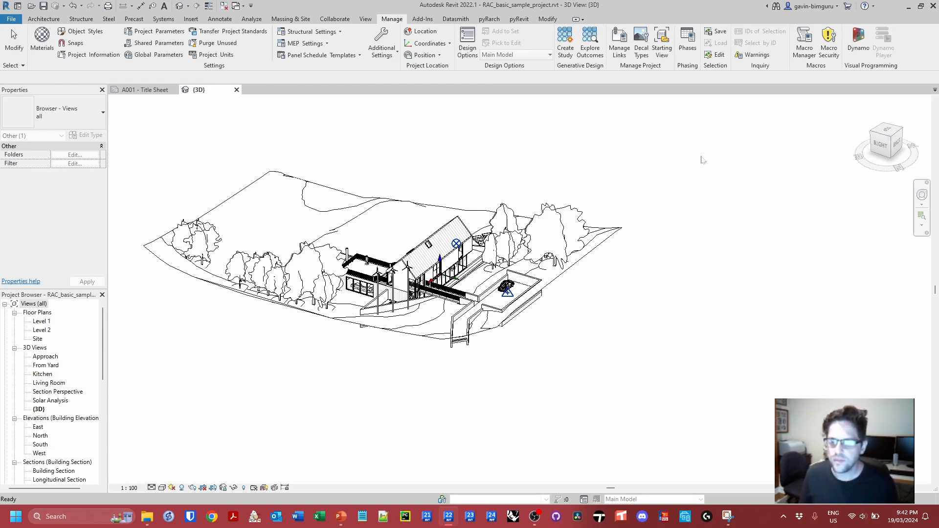
# Play 'View from sun' in Dynamo Player, then open and unlock the 11:00 view
pyautogui.click(883, 40)
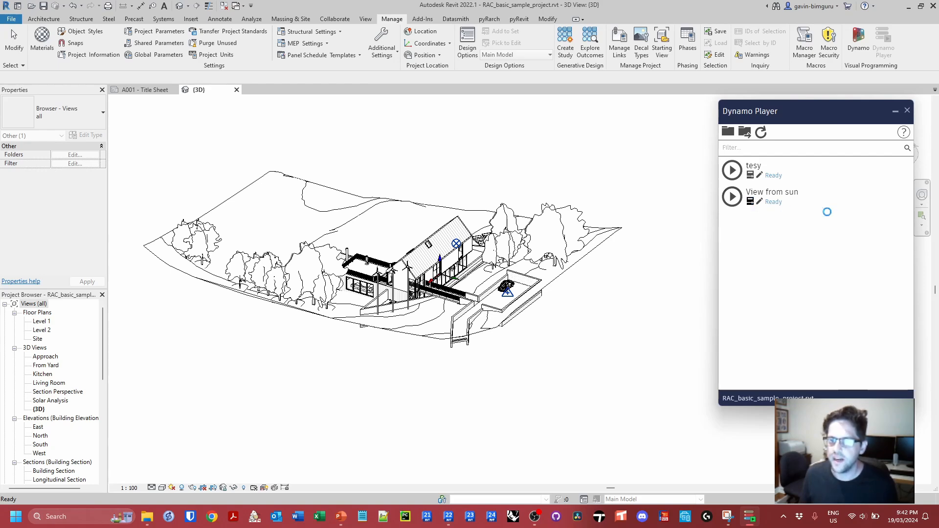
pyautogui.click(760, 198)
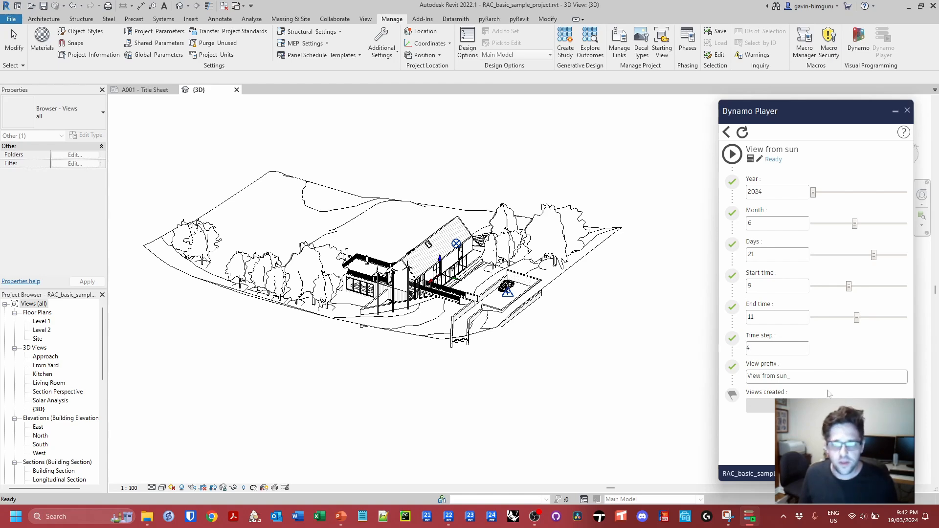
pyautogui.click(731, 154)
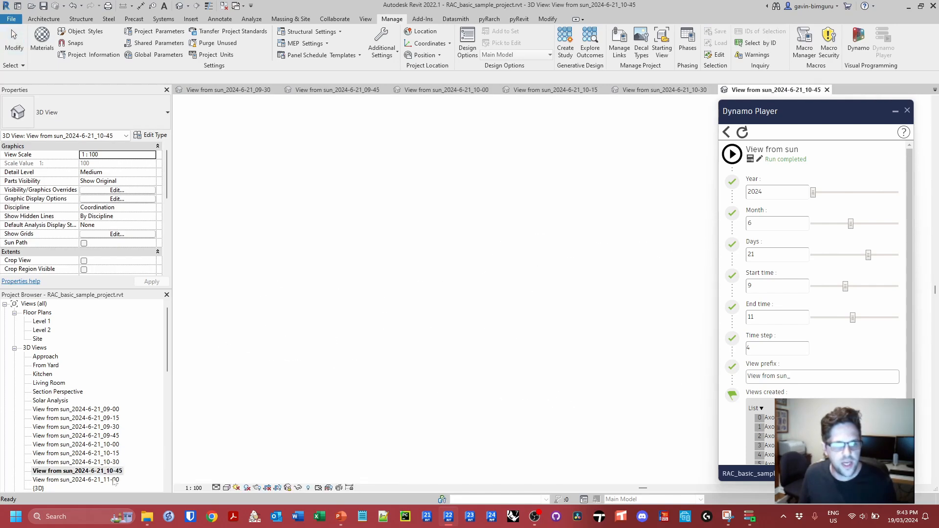
pyautogui.doubleClick(77, 480)
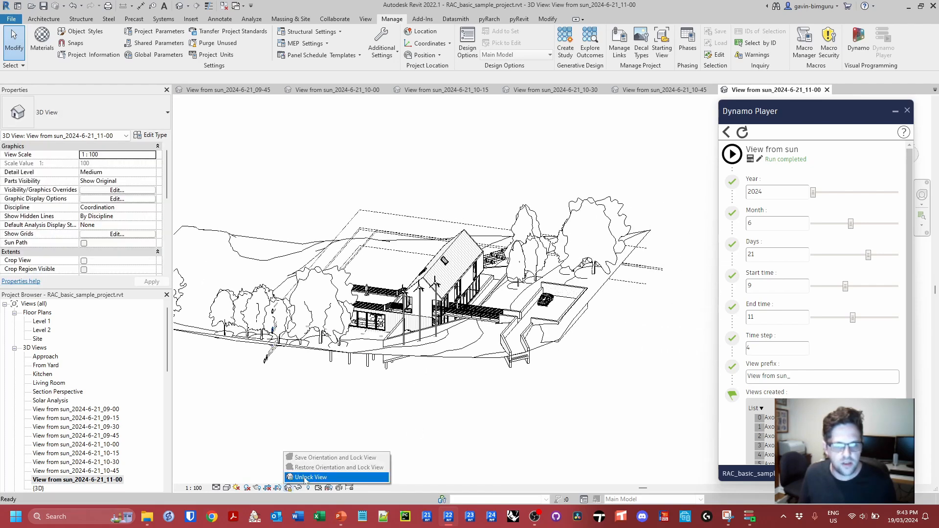
pyautogui.click(312, 477)
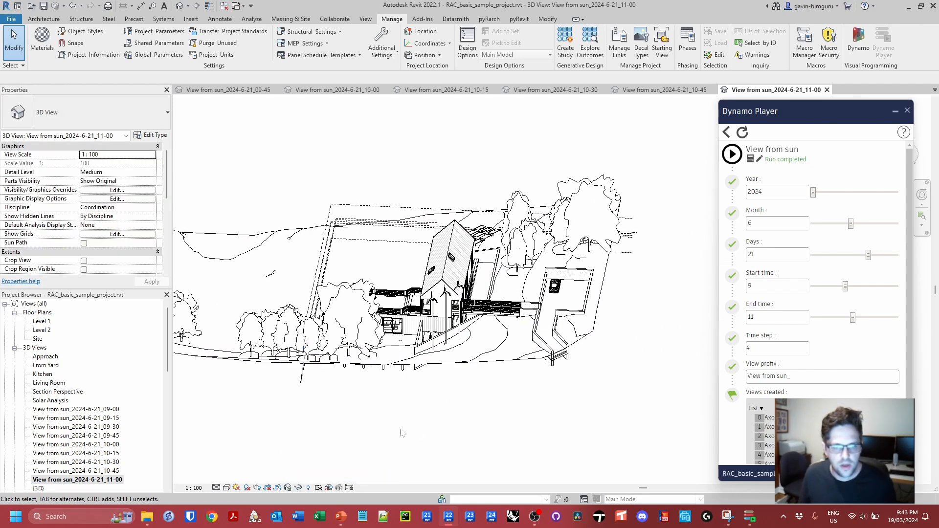